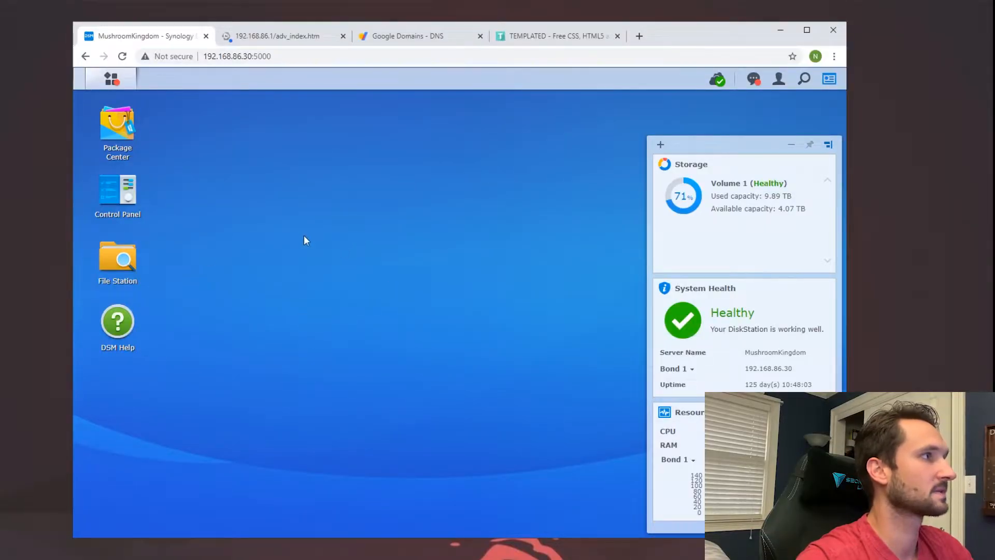
# Find 'web station' in Package Center and install the Web Station package.
pyautogui.doubleClick(116, 125)
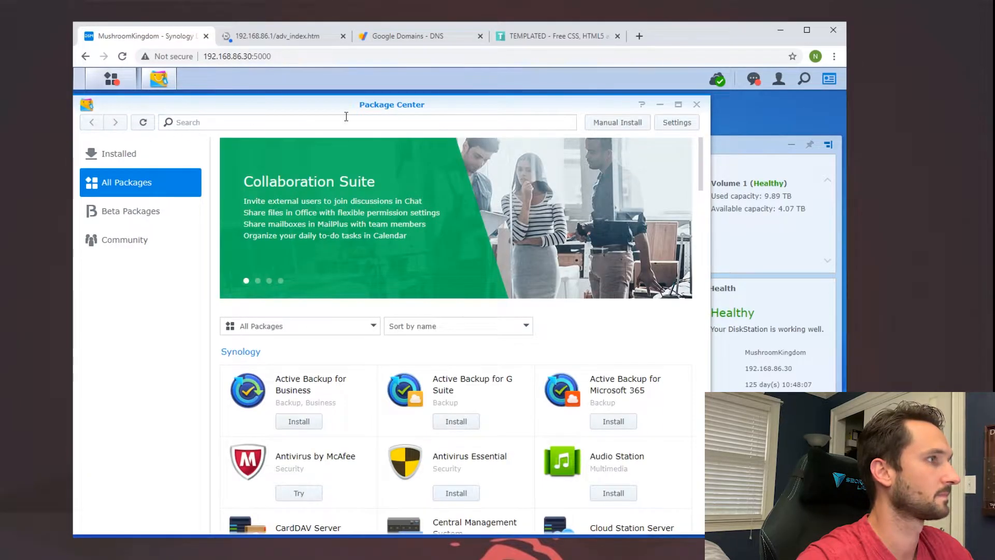
pyautogui.write('web')
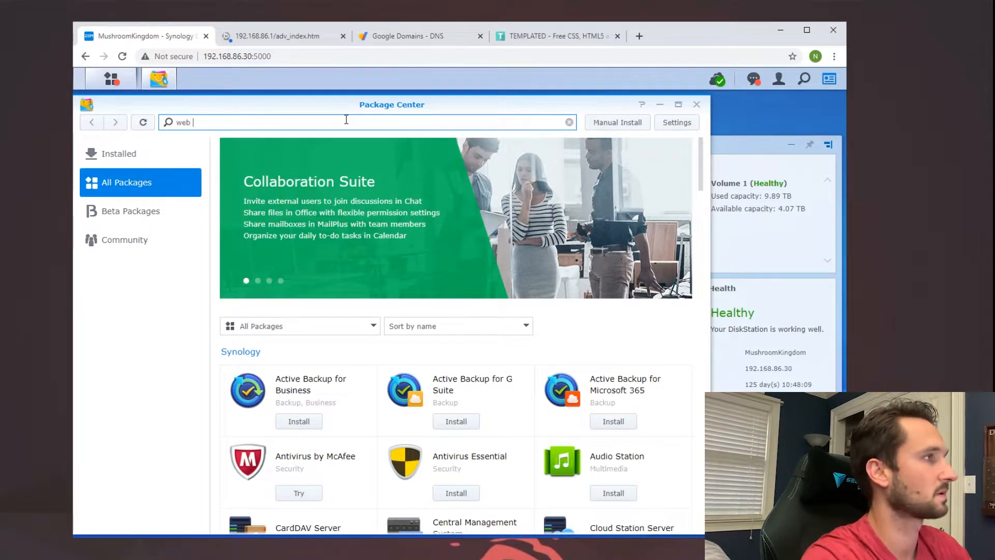
pyautogui.write('station')
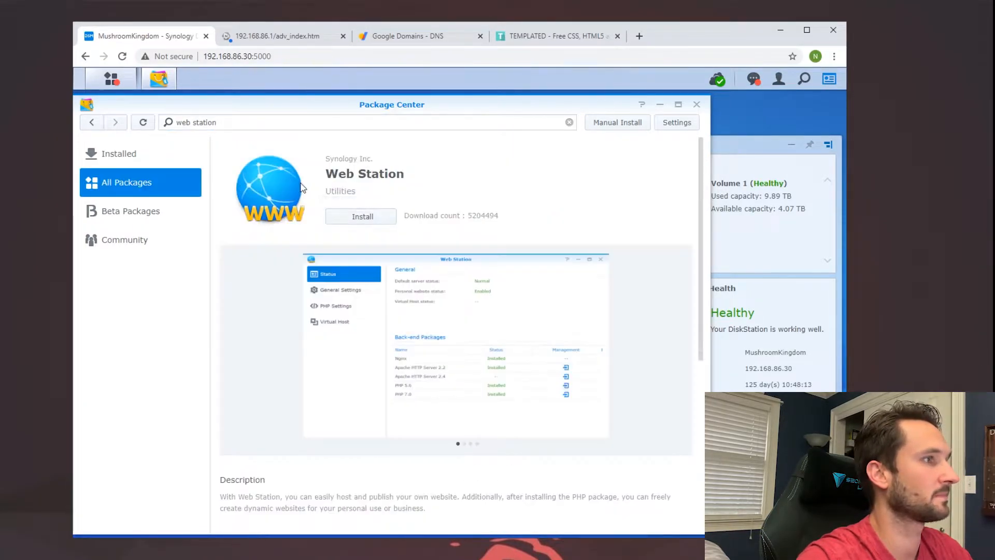
pyautogui.moveTo(345, 343)
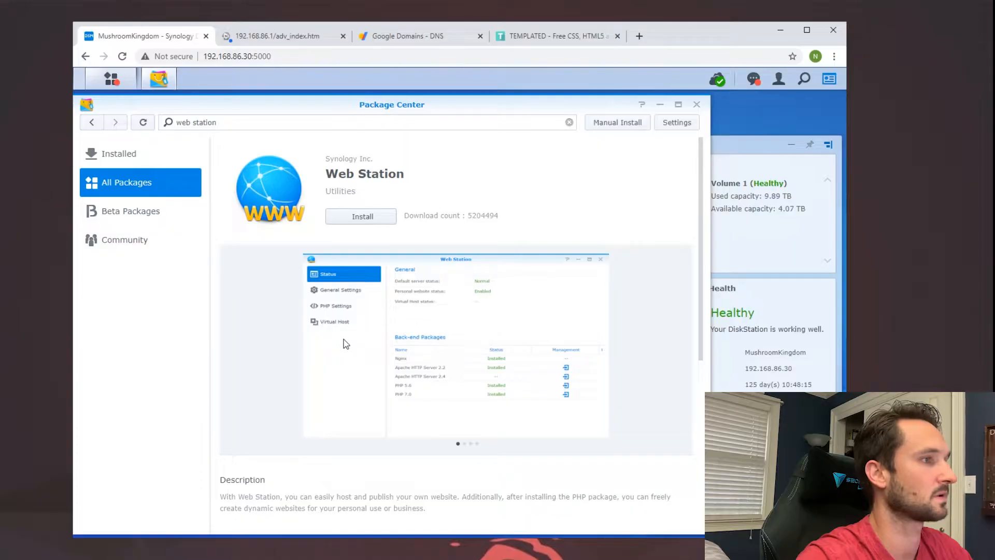
pyautogui.click(360, 216)
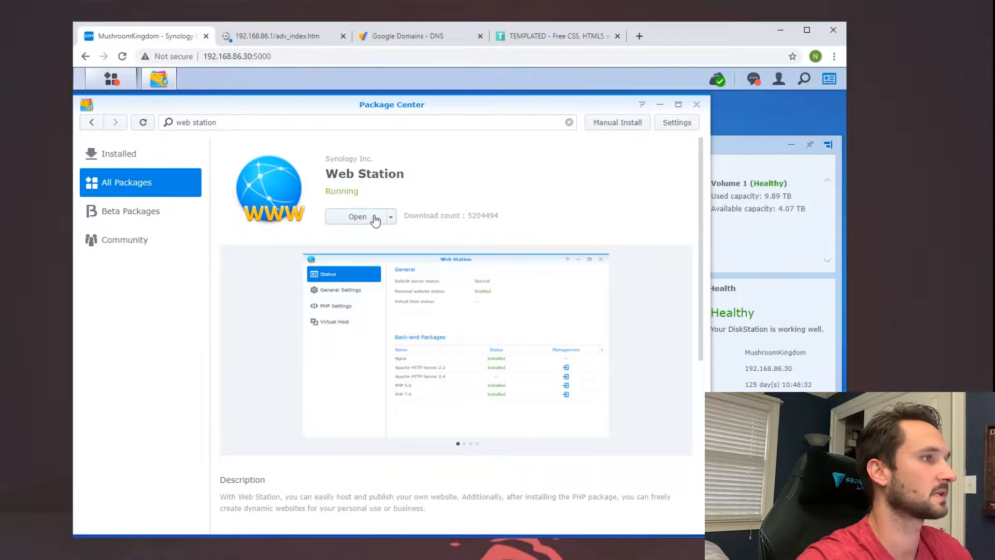
# Launch Web Station and review General Settings, PHP Settings and the empty Virtual Host list.
pyautogui.click(357, 217)
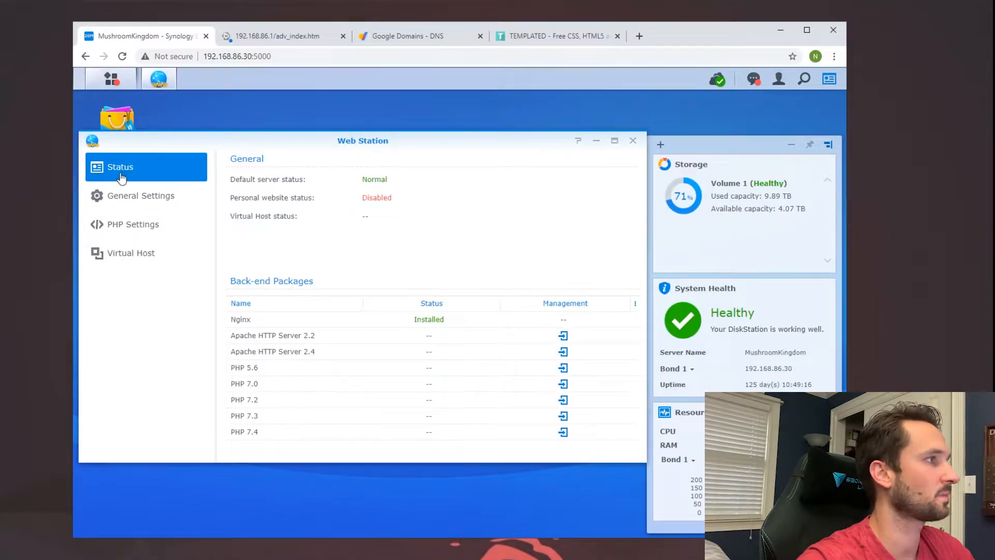
pyautogui.moveTo(397, 186)
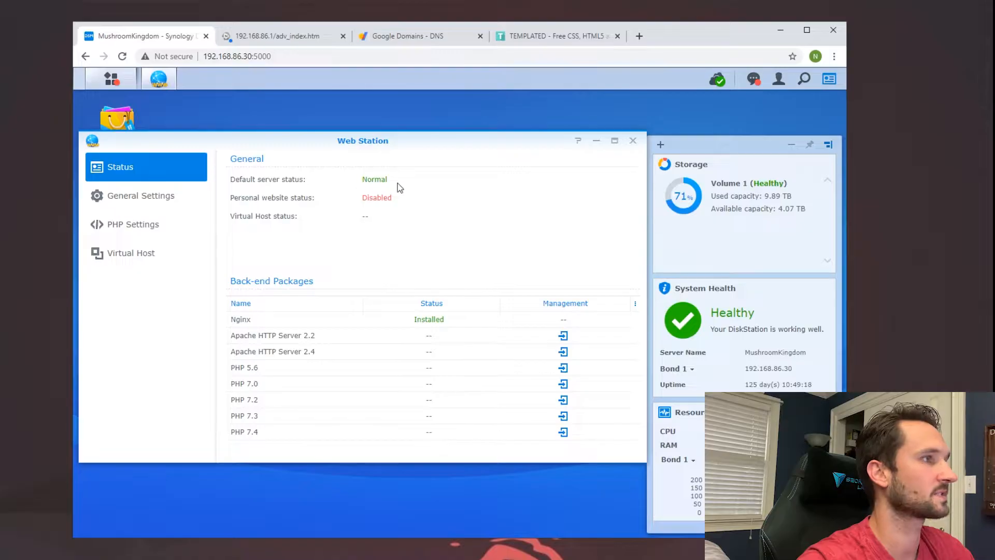
pyautogui.moveTo(333, 216)
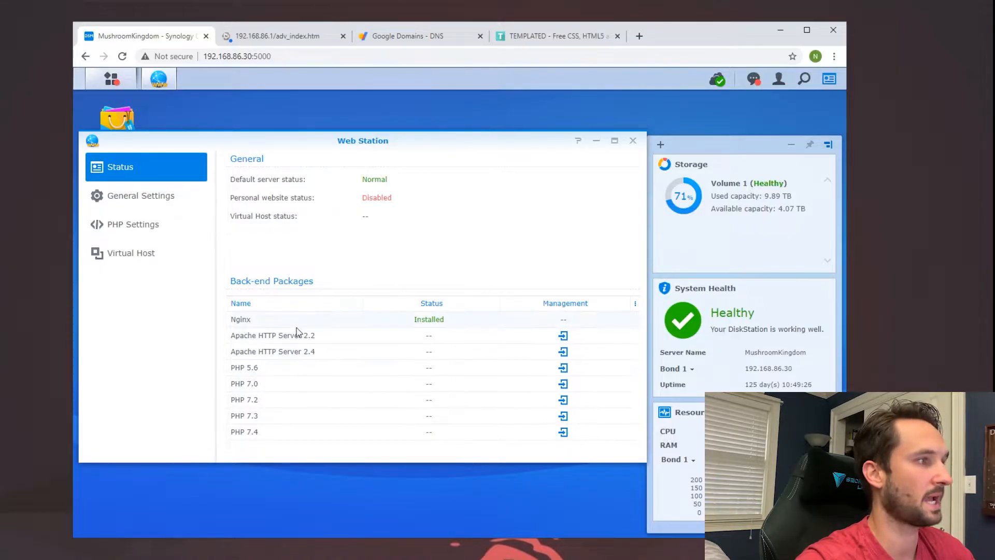
pyautogui.moveTo(284, 429)
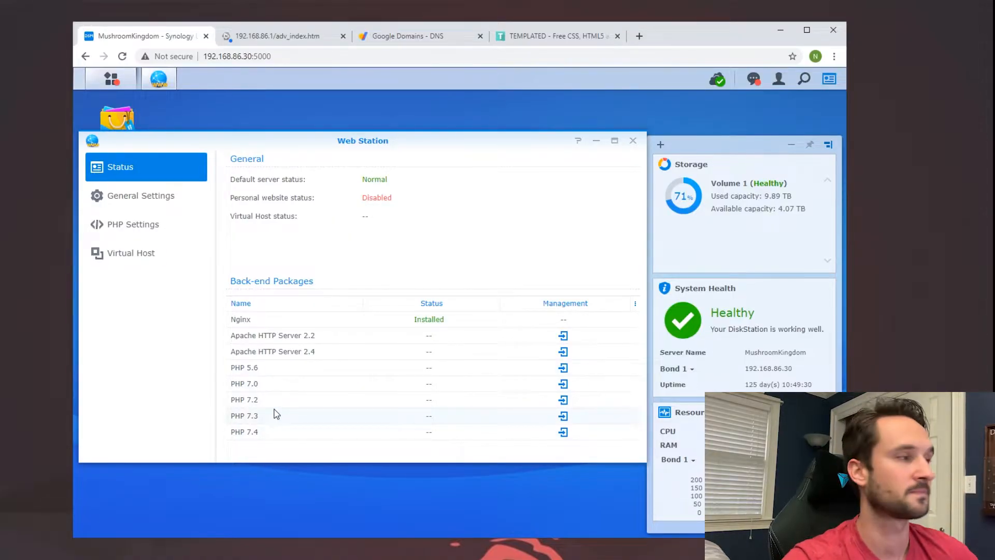
pyautogui.click(141, 196)
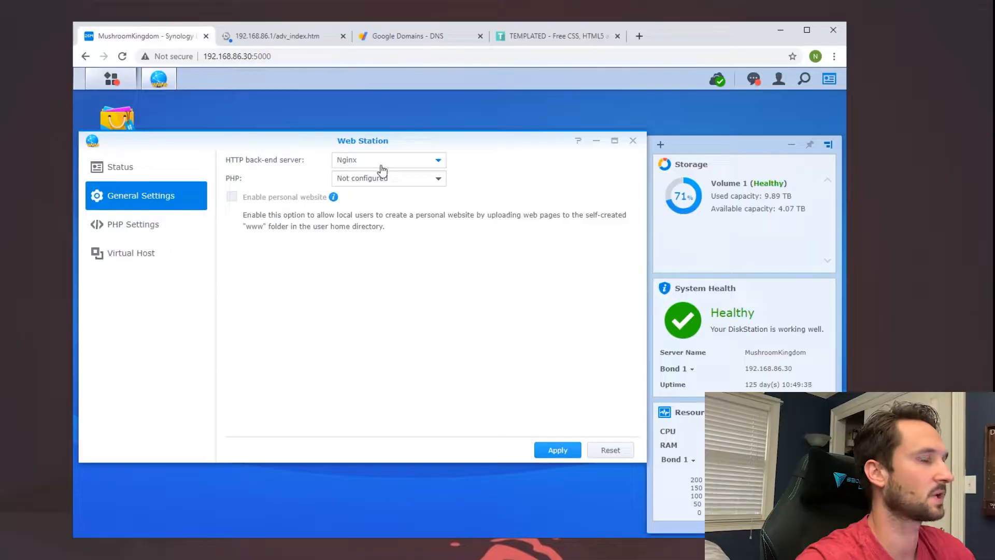
pyautogui.click(133, 224)
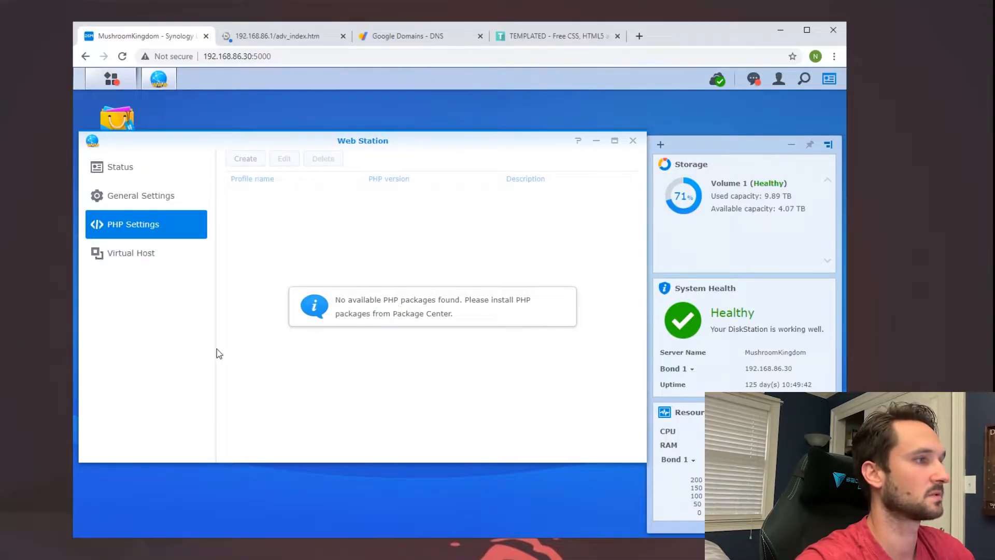
pyautogui.click(131, 253)
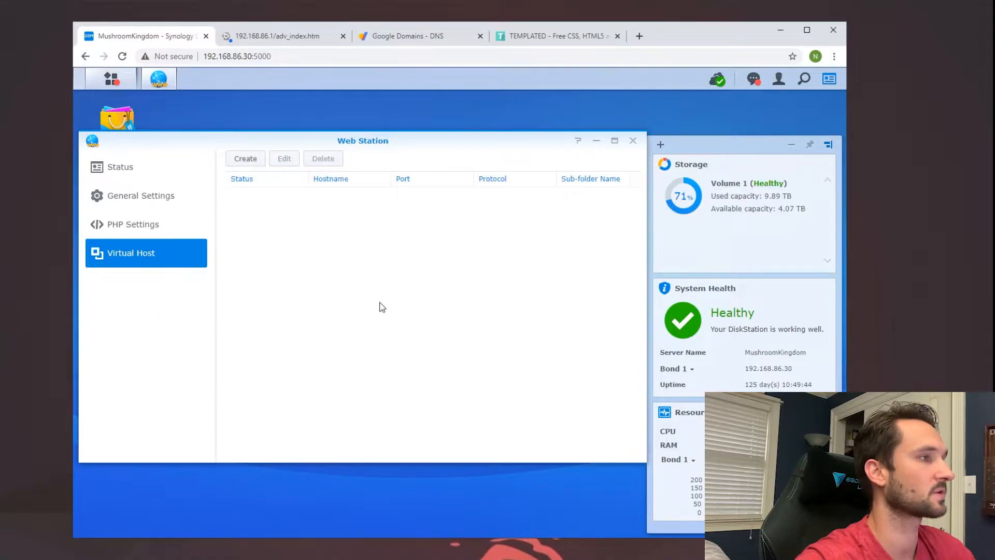
pyautogui.moveTo(352, 259)
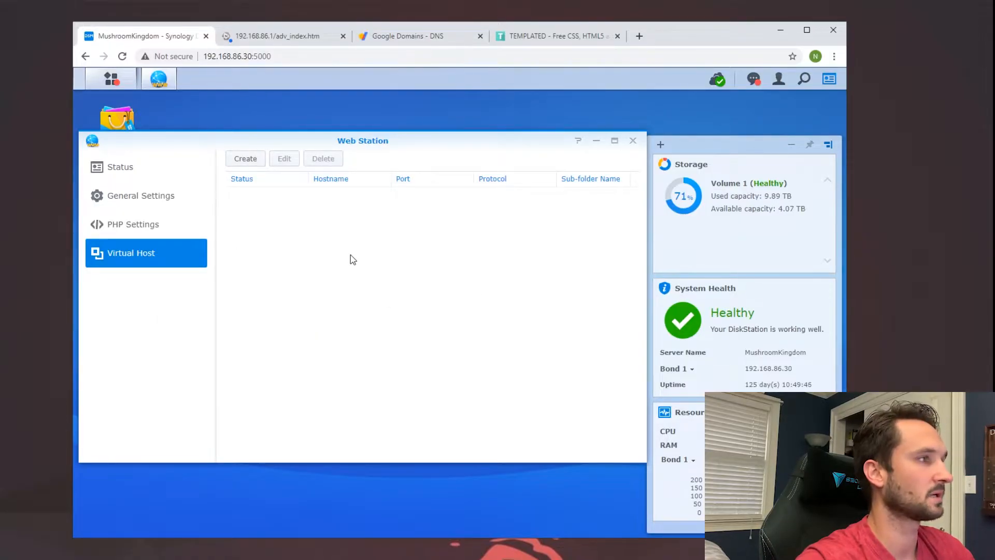
# Create a new virtual host with hostname site.techcoreduo.com on ports 80/443.
pyautogui.click(244, 158)
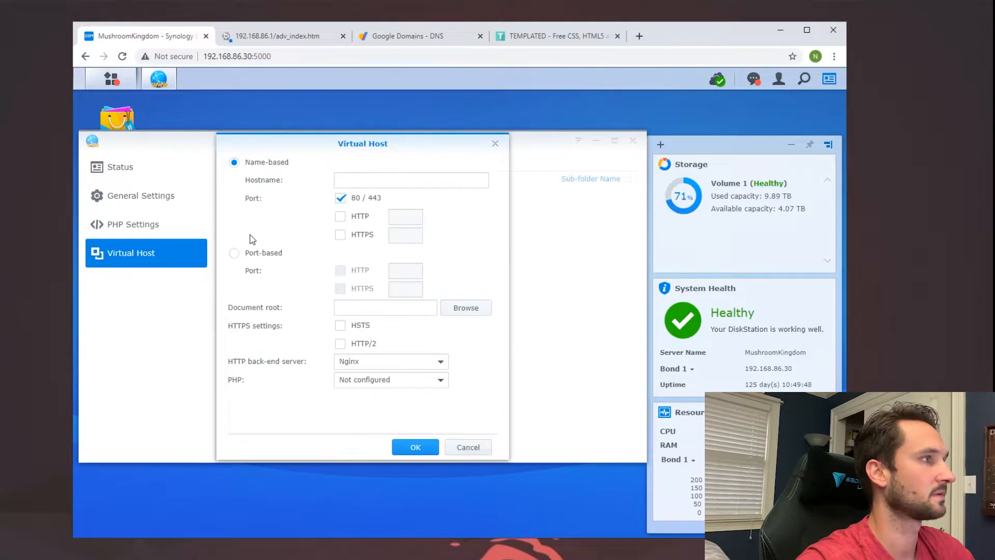
pyautogui.click(411, 181)
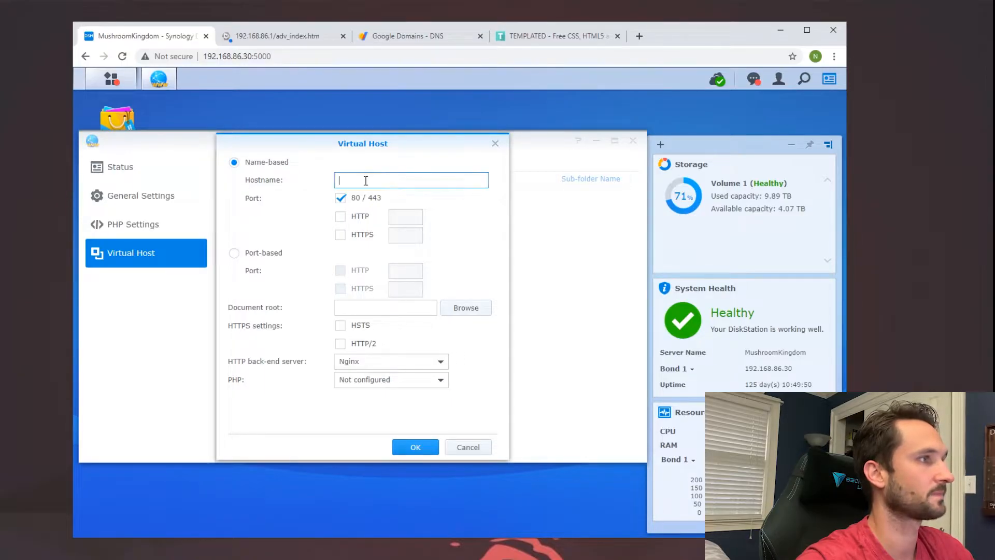
pyautogui.write('site.techcoreduo.')
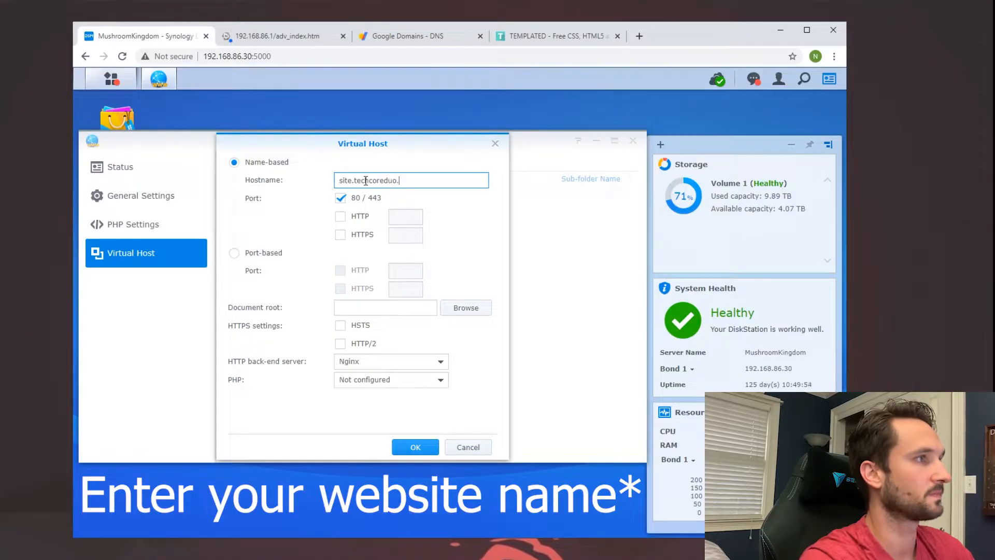
pyautogui.write('com')
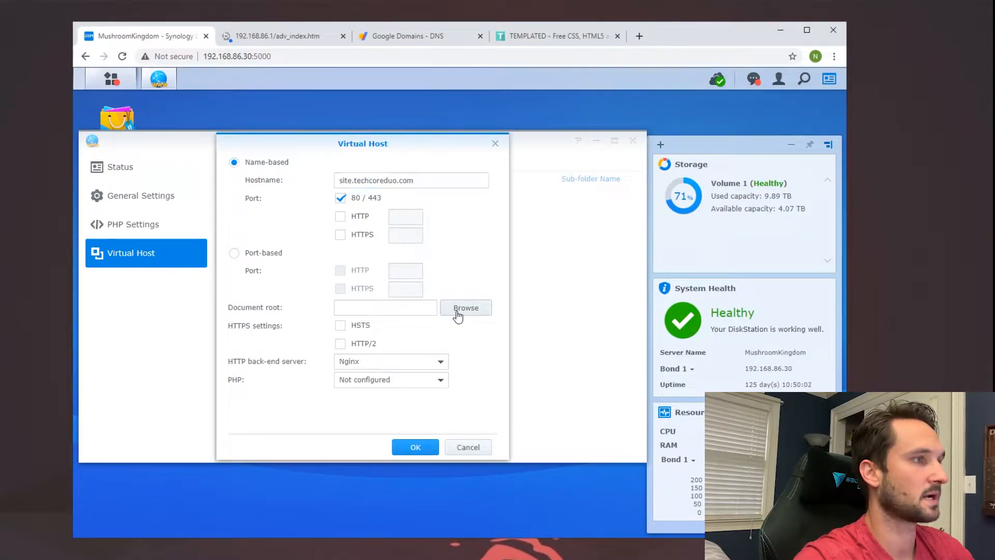
# Choose the web shared folder as document root and save the virtual host.
pyautogui.click(465, 306)
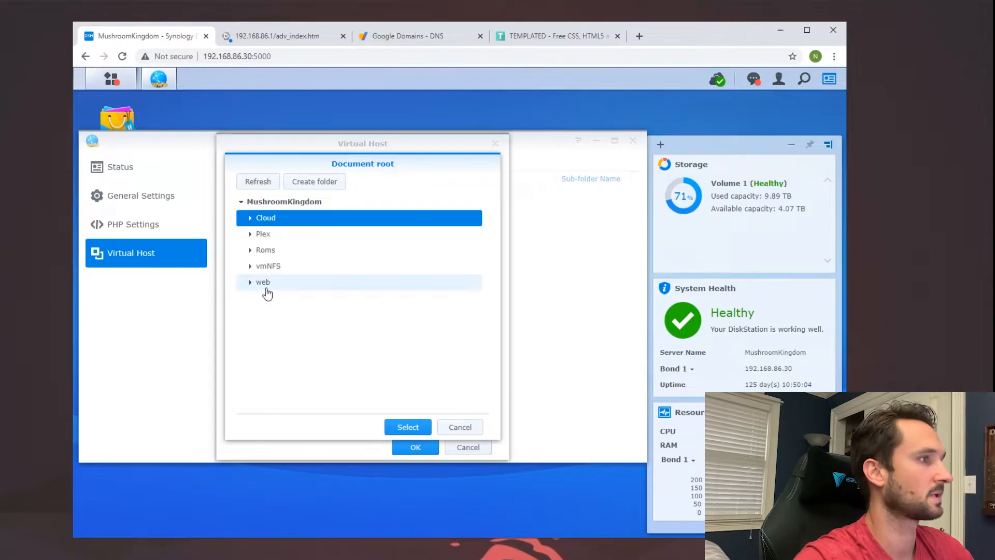
pyautogui.click(250, 282)
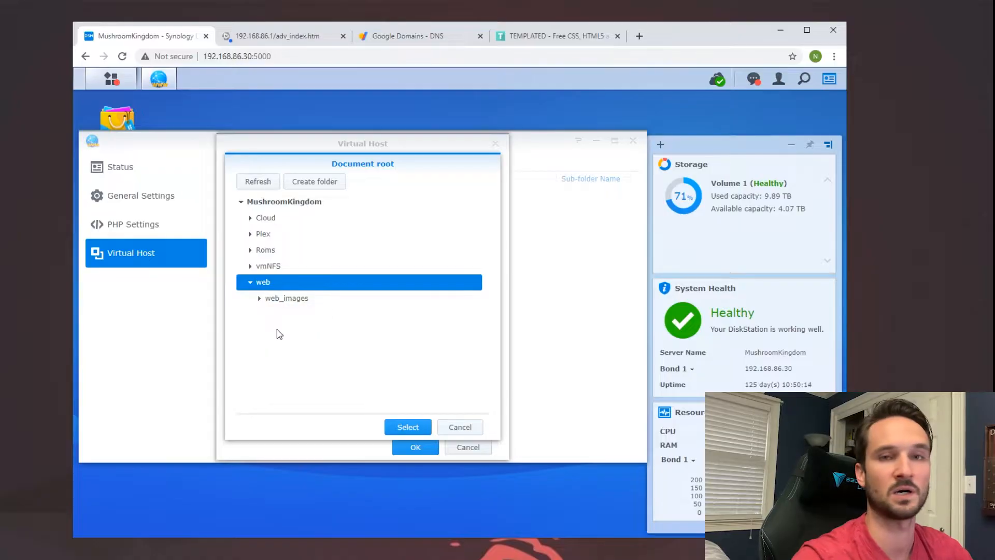
pyautogui.moveTo(272, 302)
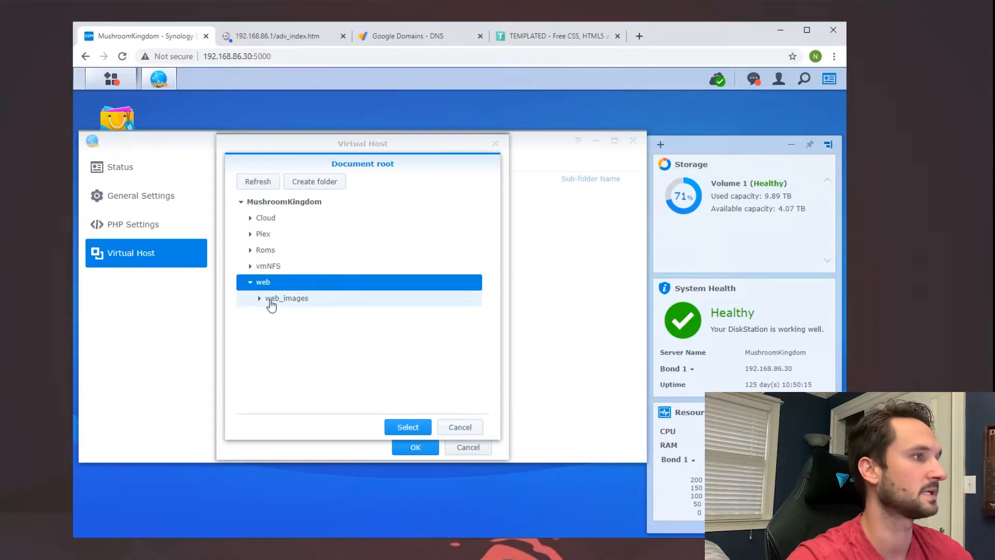
pyautogui.moveTo(297, 311)
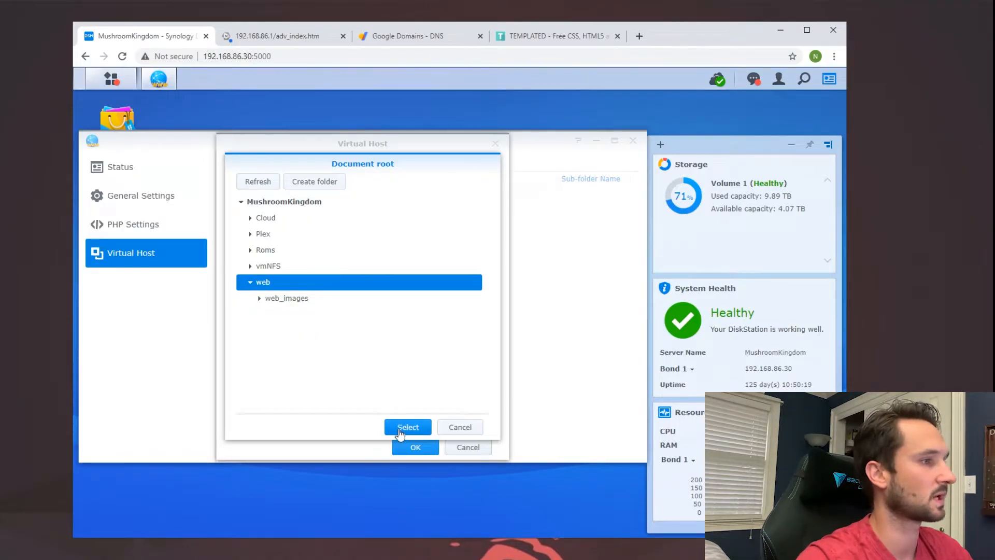
pyautogui.click(409, 427)
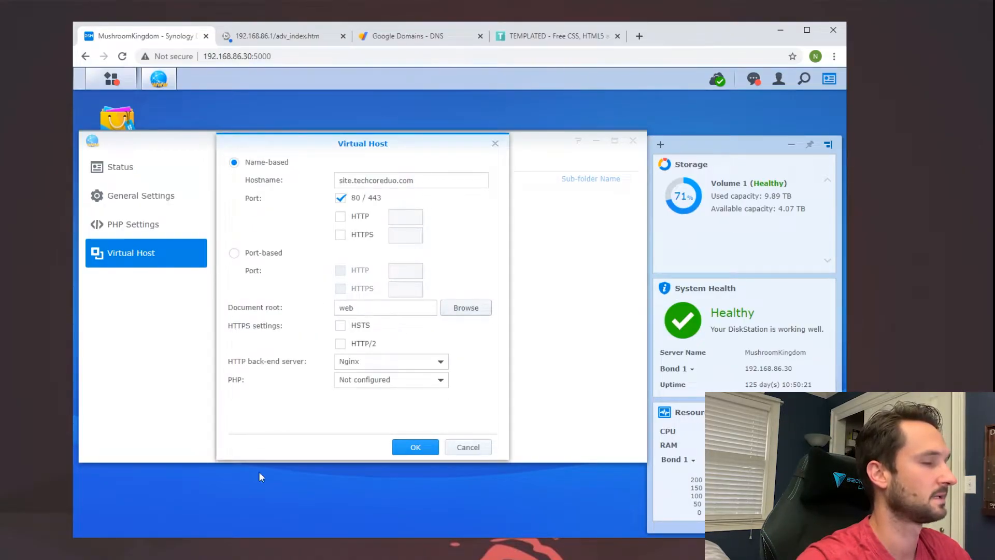
pyautogui.click(414, 446)
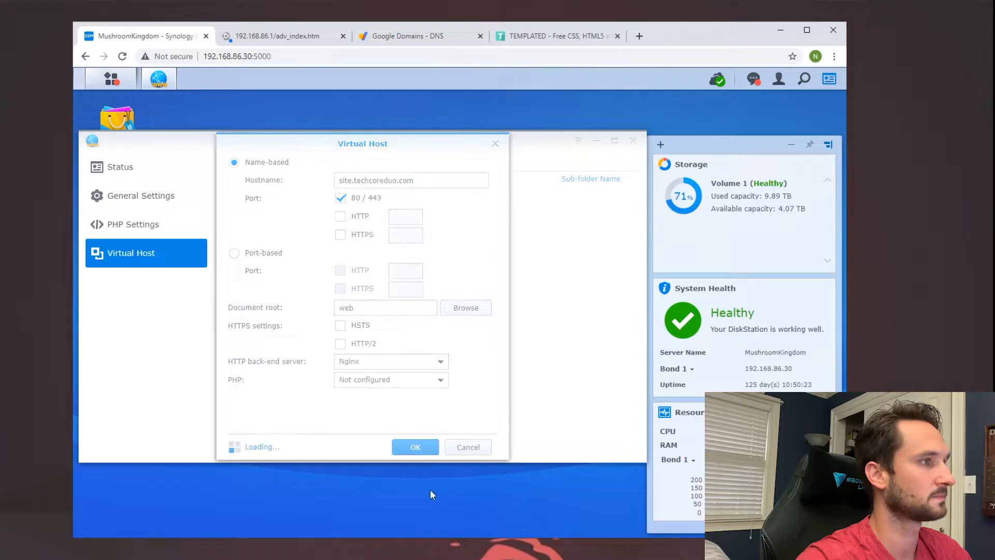
pyautogui.click(414, 447)
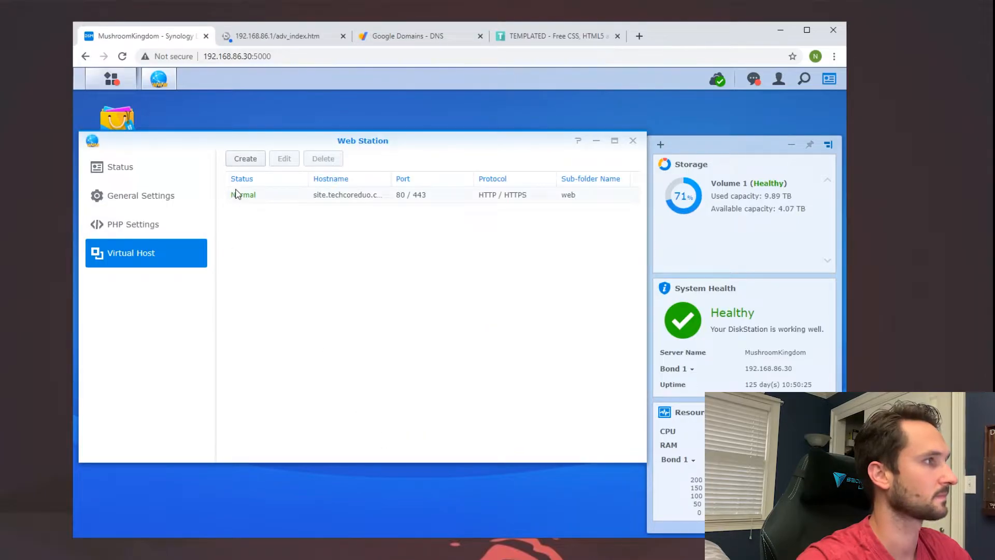
pyautogui.moveTo(602, 203)
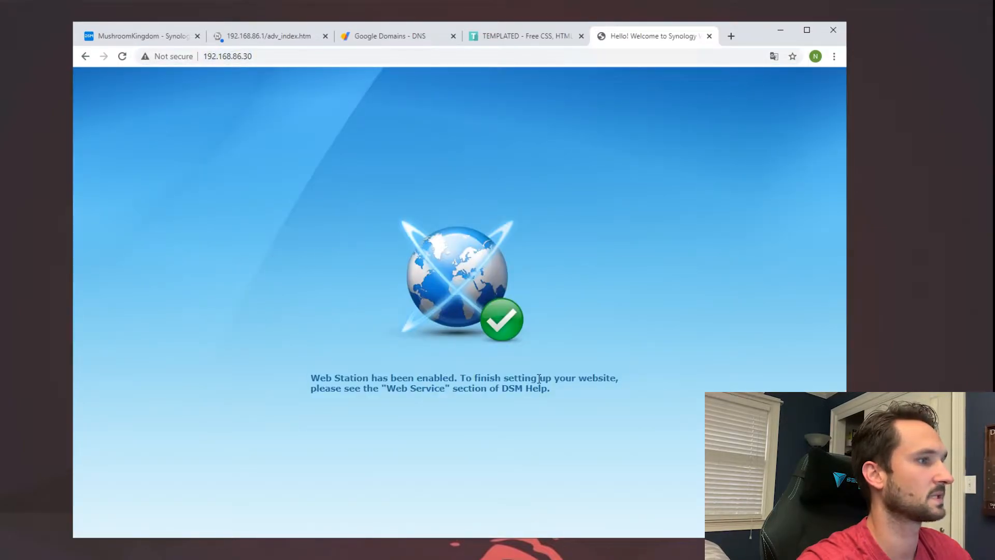
pyautogui.moveTo(510, 326)
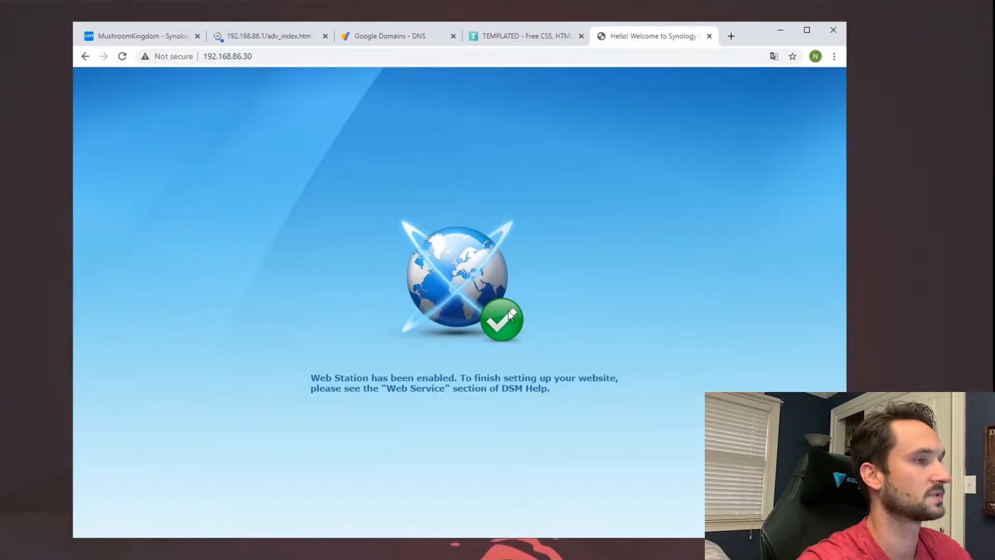
pyautogui.moveTo(487, 403)
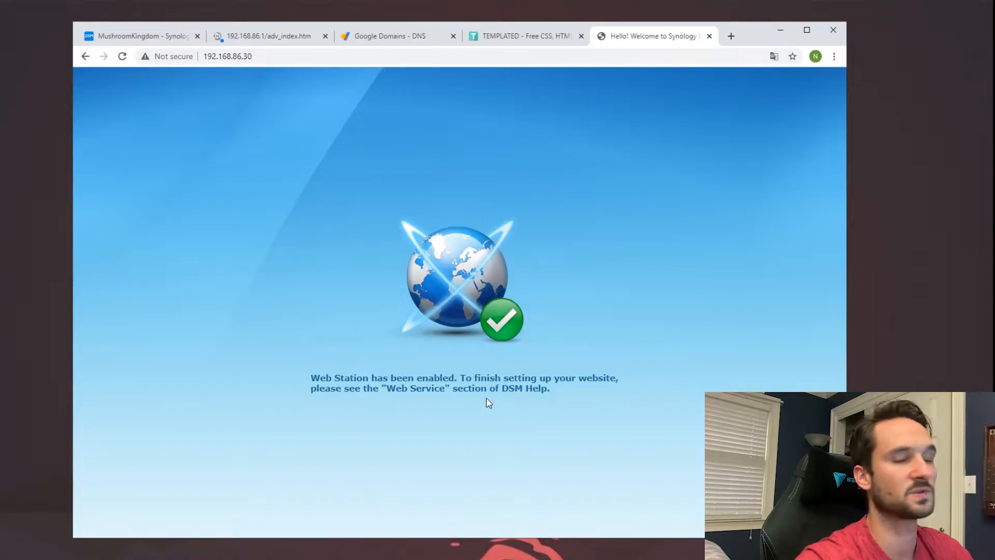
pyautogui.moveTo(157, 154)
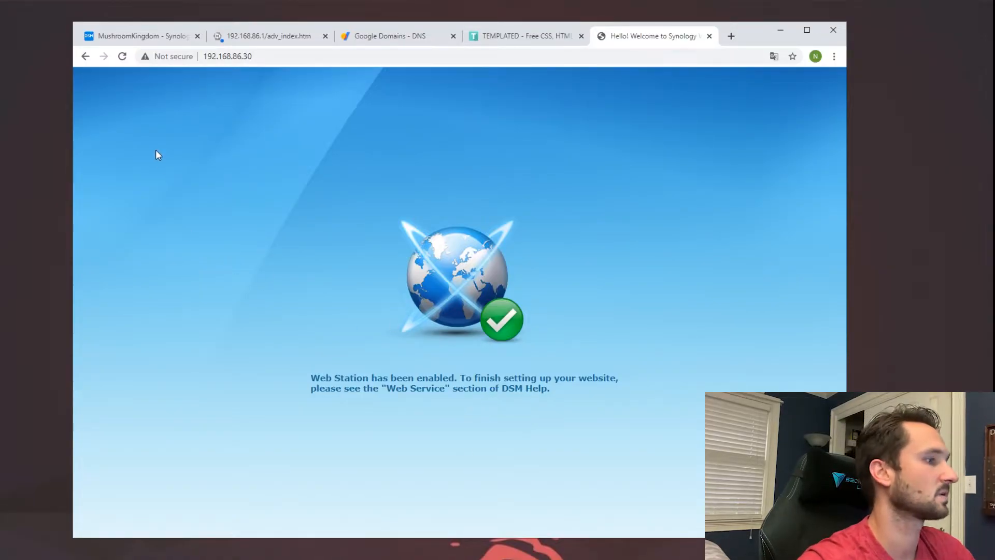
# Go to the TEMPLATED site to get the Industrious HTML5 template zip.
pyautogui.click(524, 35)
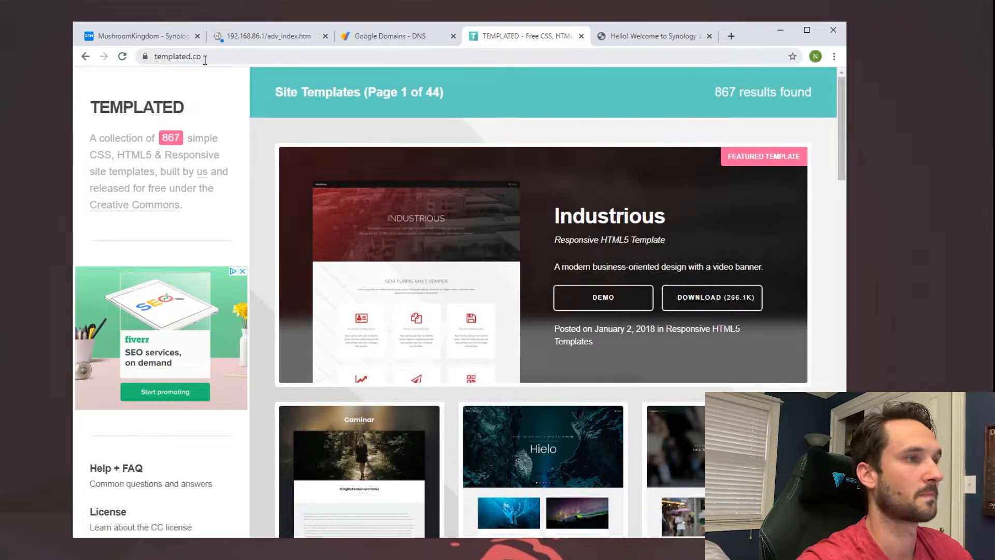
pyautogui.moveTo(722, 304)
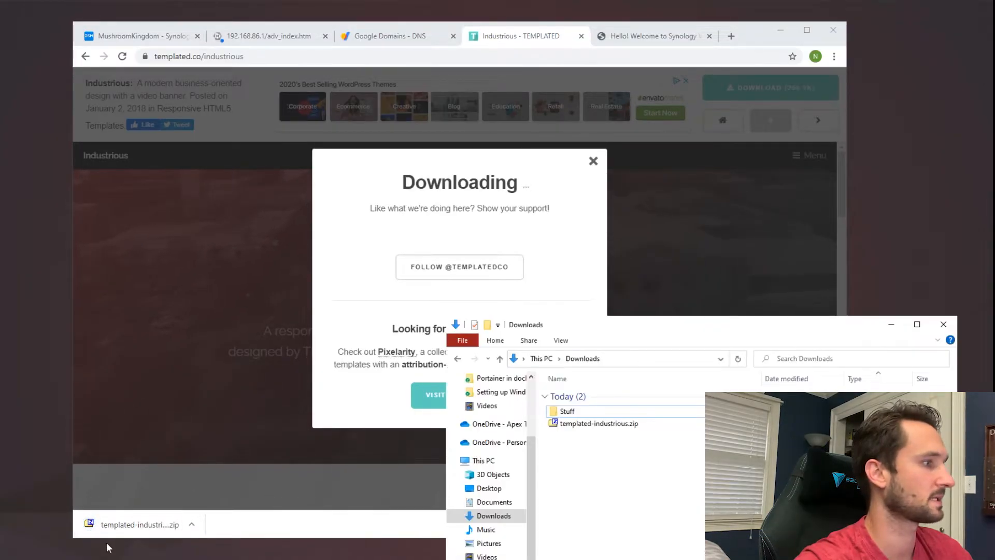
# Extract templated-industrious.zip into its own folder and copy all its files.
pyautogui.click(598, 423)
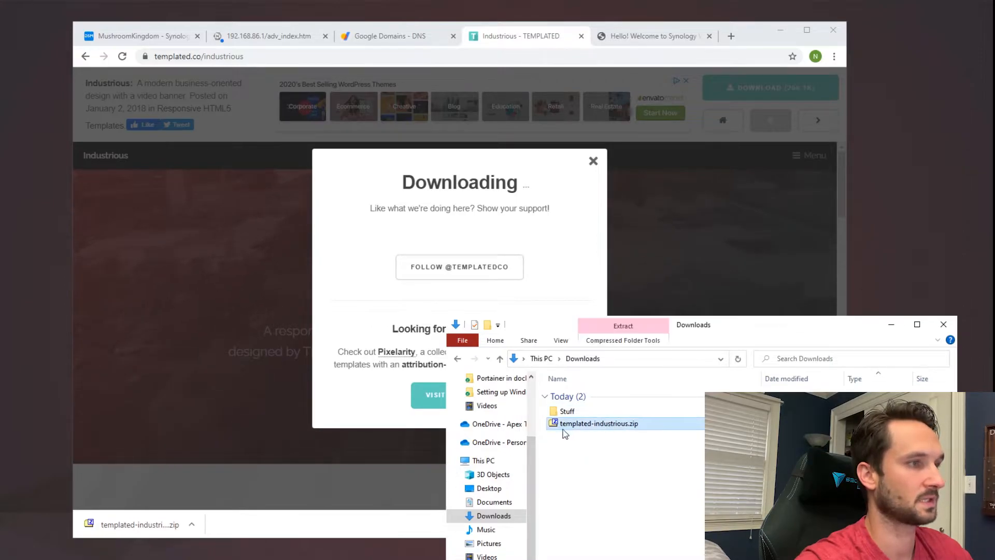
pyautogui.rightClick(598, 423)
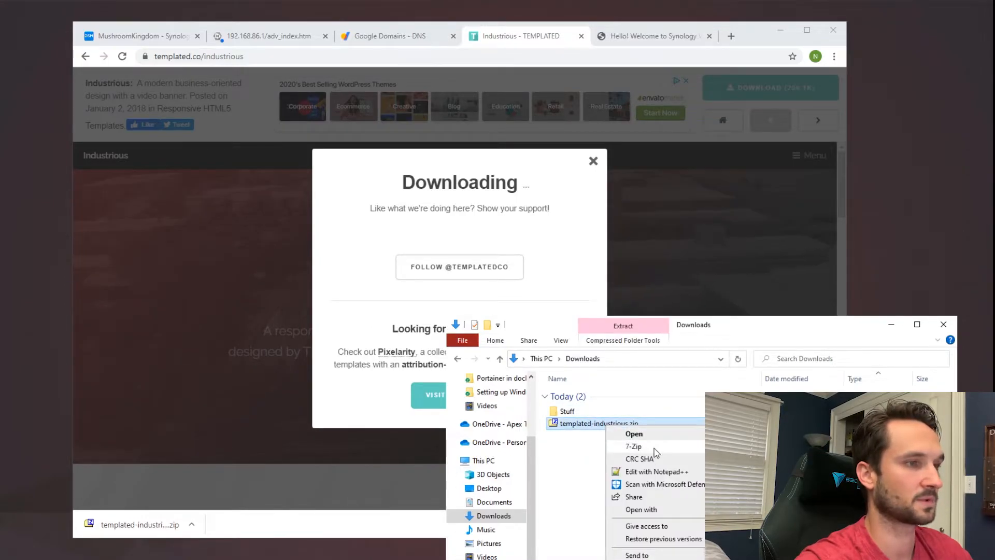
pyautogui.click(634, 445)
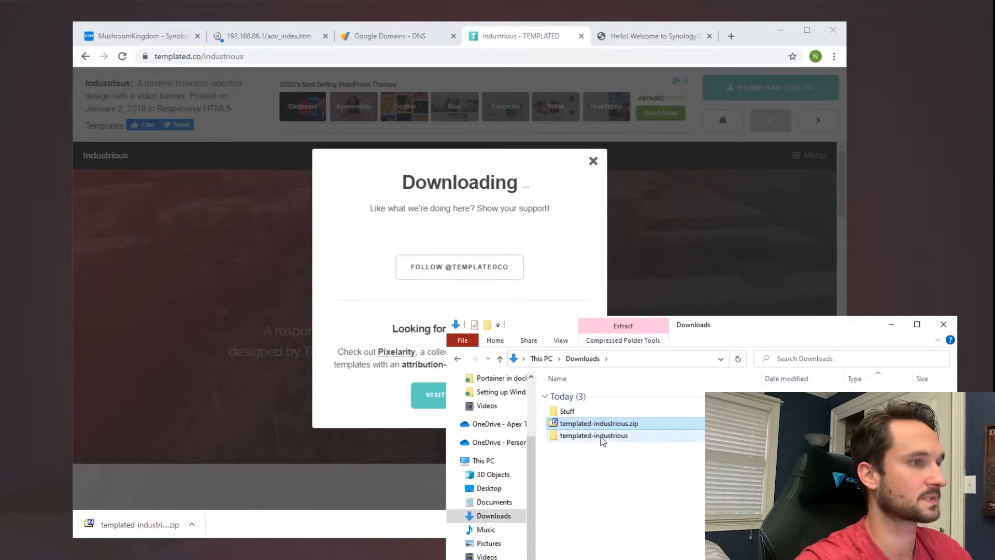
pyautogui.doubleClick(593, 435)
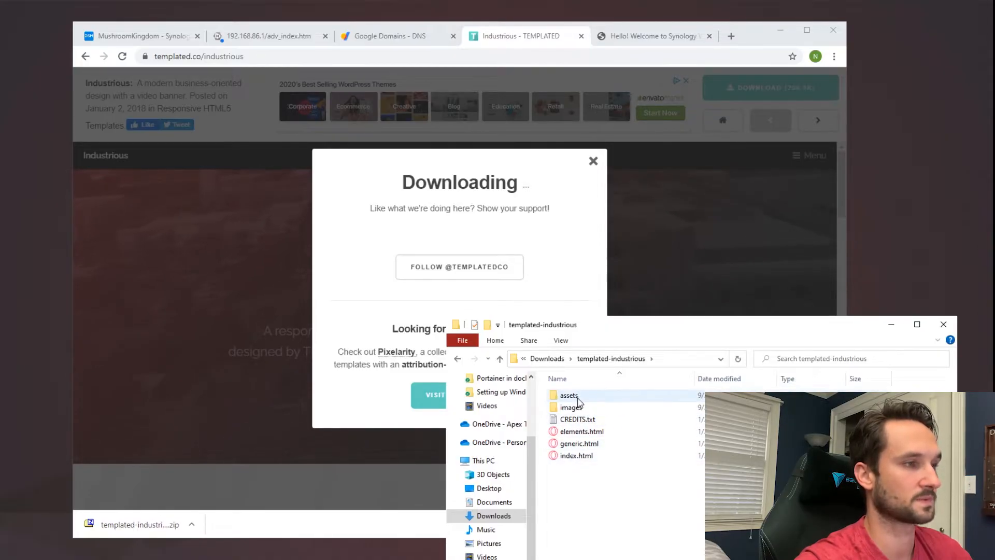
pyautogui.moveTo(583, 403)
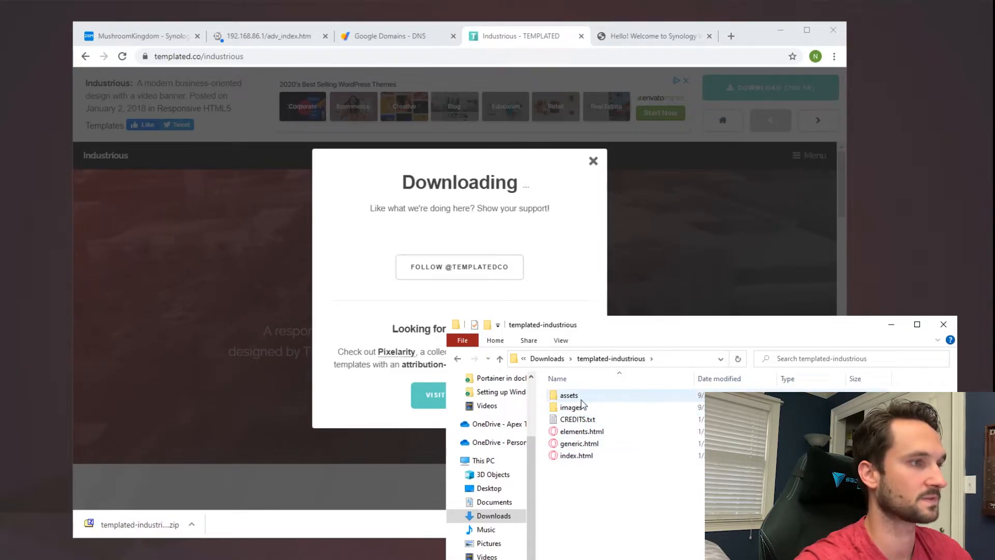
pyautogui.click(622, 485)
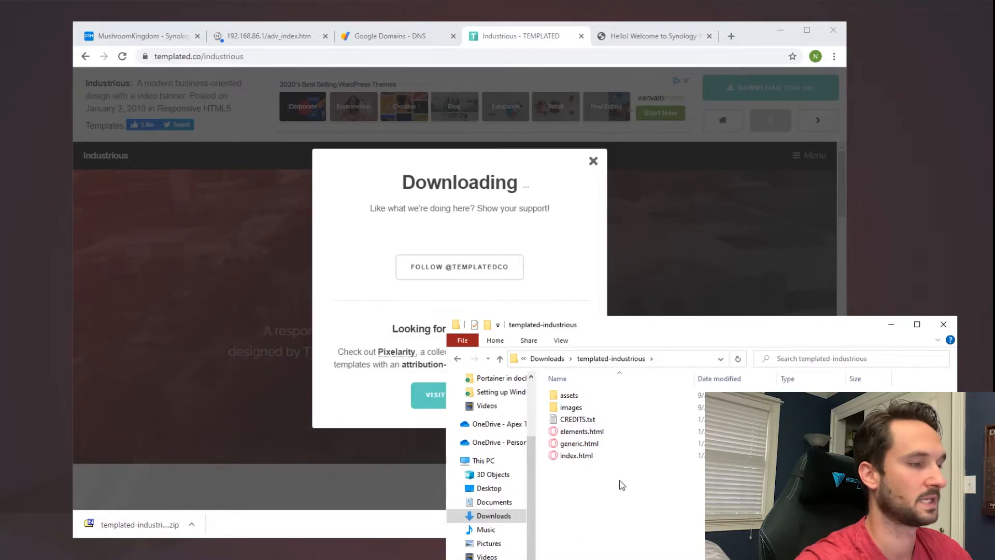
pyautogui.moveTo(616, 470)
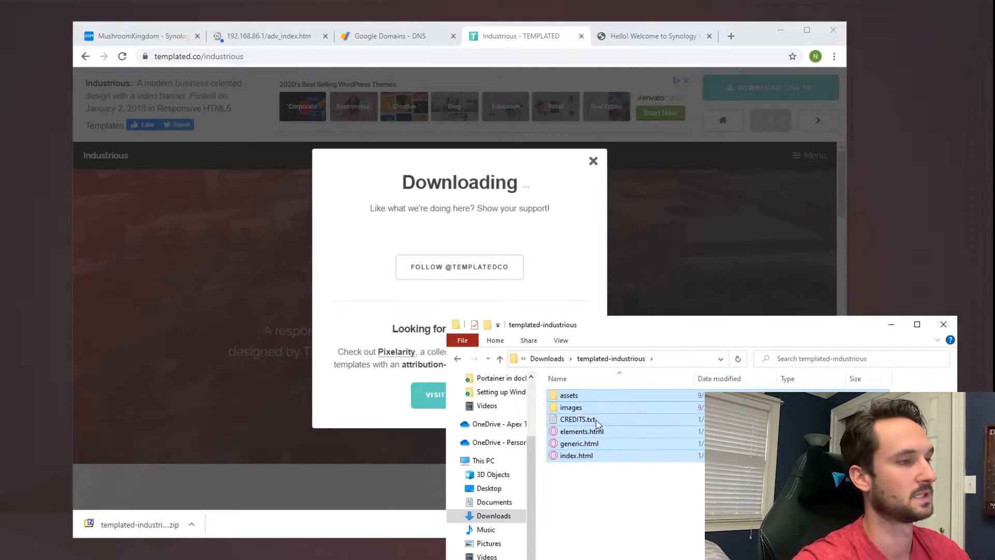
pyautogui.rightClick(567, 395)
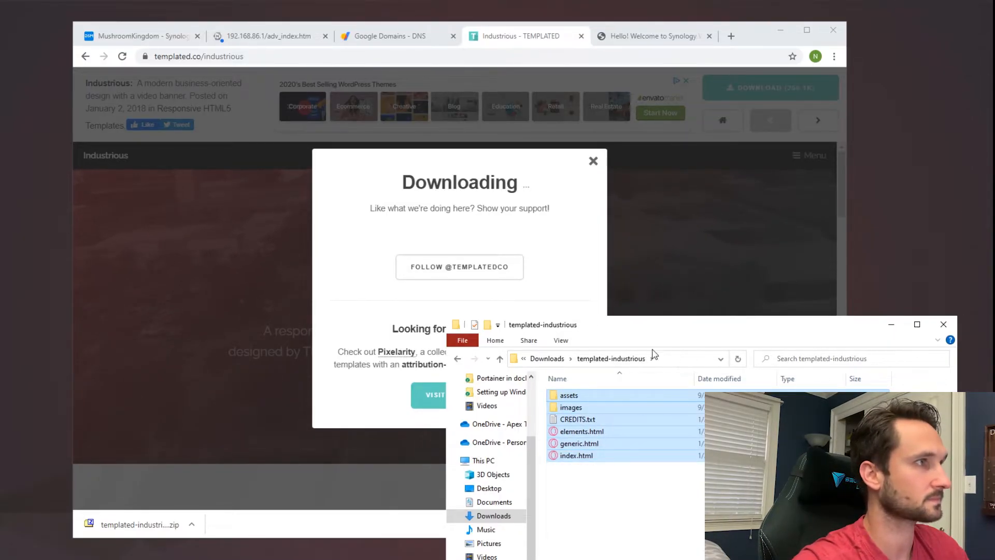
# In \\mushroomkingdom\web delete the default files and paste the template files.
pyautogui.click(630, 359)
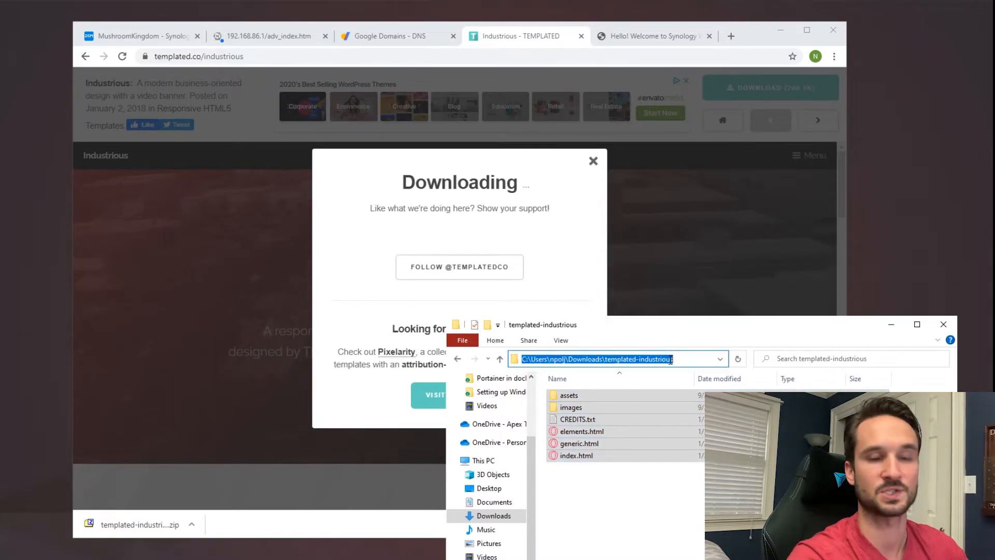
pyautogui.write('\\\\')
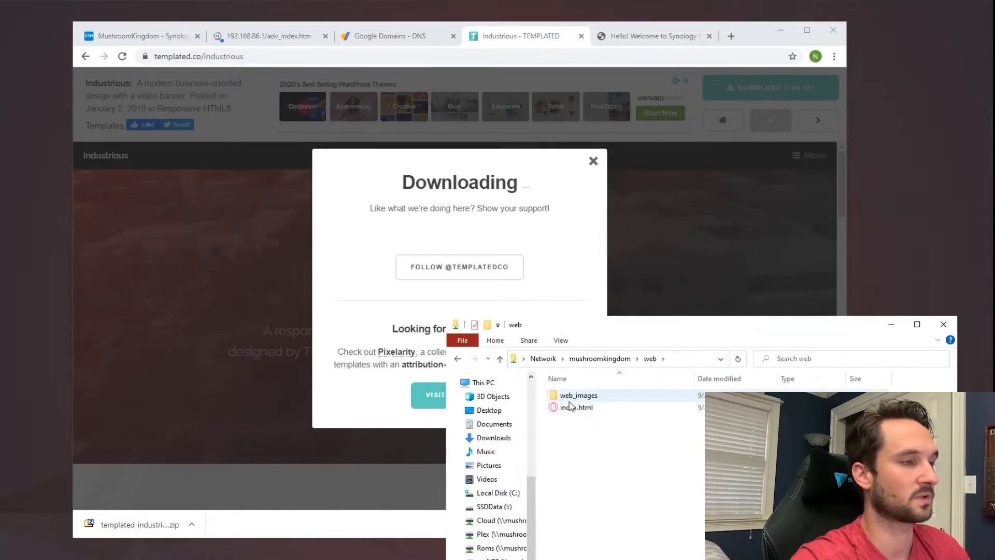
pyautogui.click(575, 406)
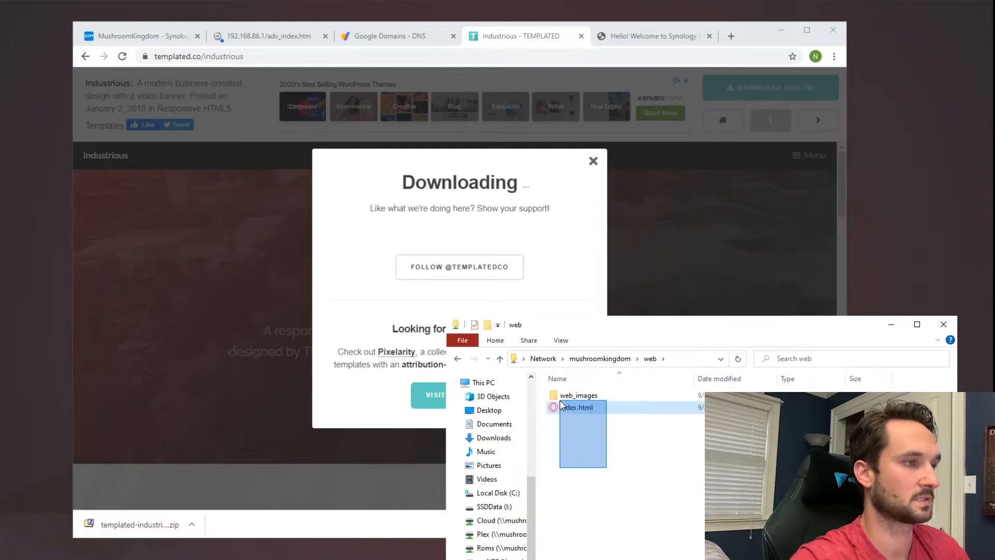
pyautogui.press('Delete')
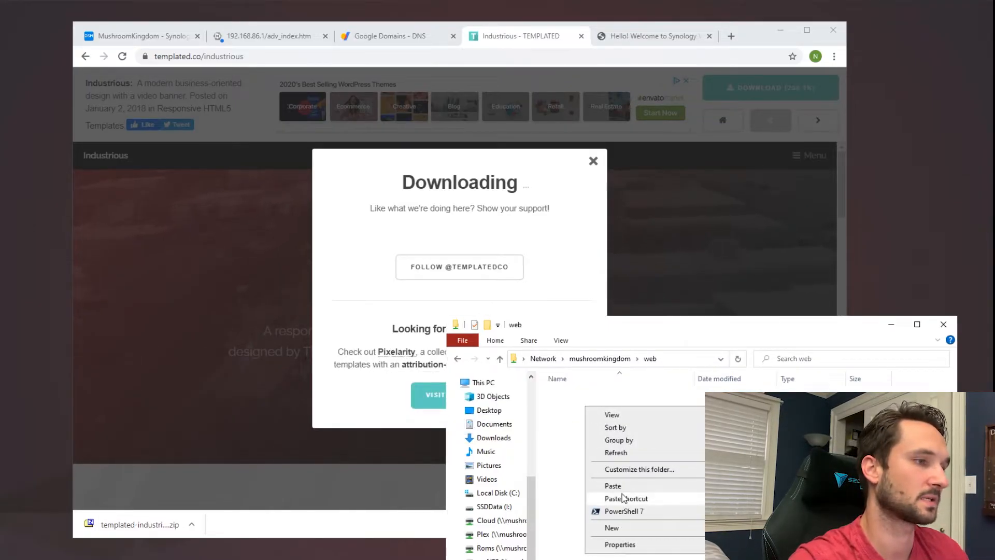
pyautogui.click(612, 485)
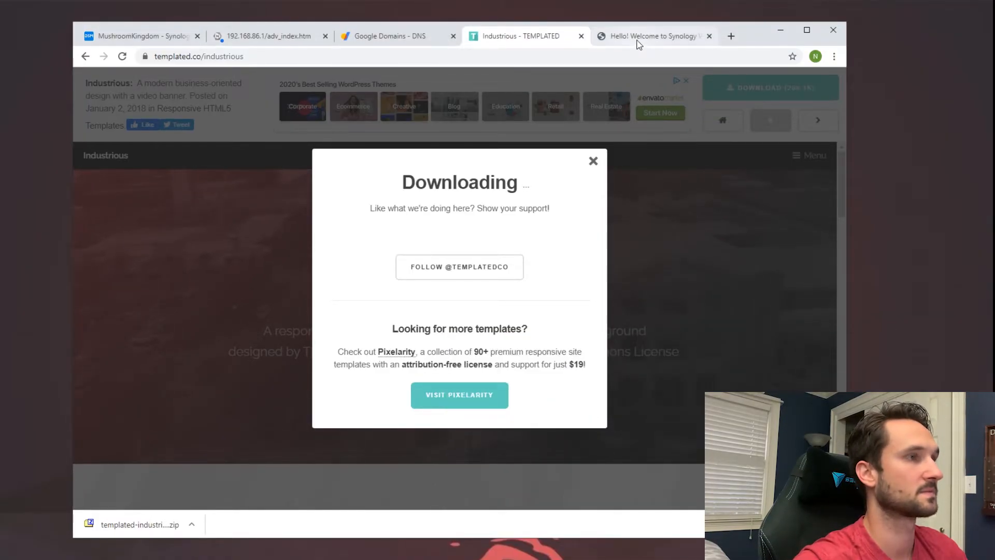
# Reload the NAS site at 192.168.86.30 to show the Industrious template home page.
pyautogui.click(653, 35)
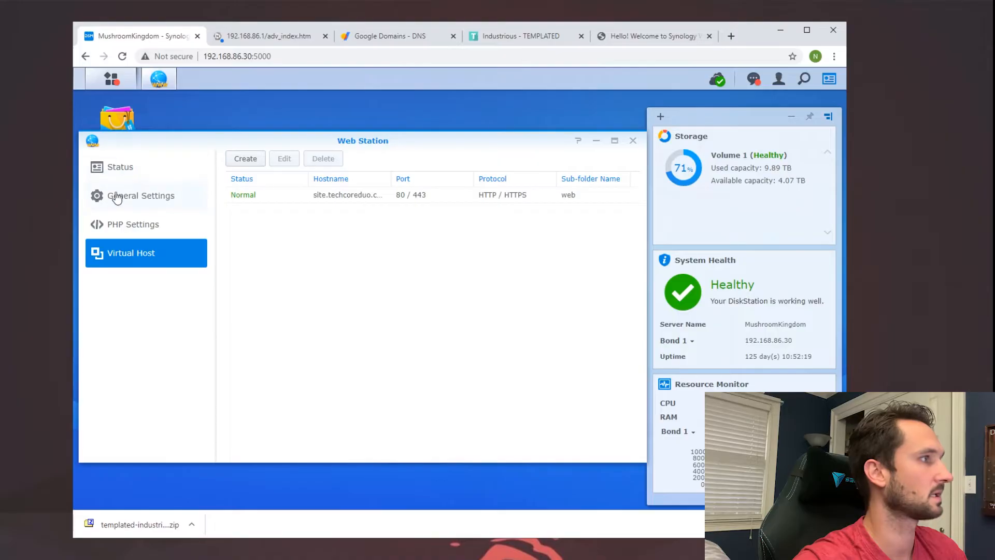
pyautogui.click(131, 253)
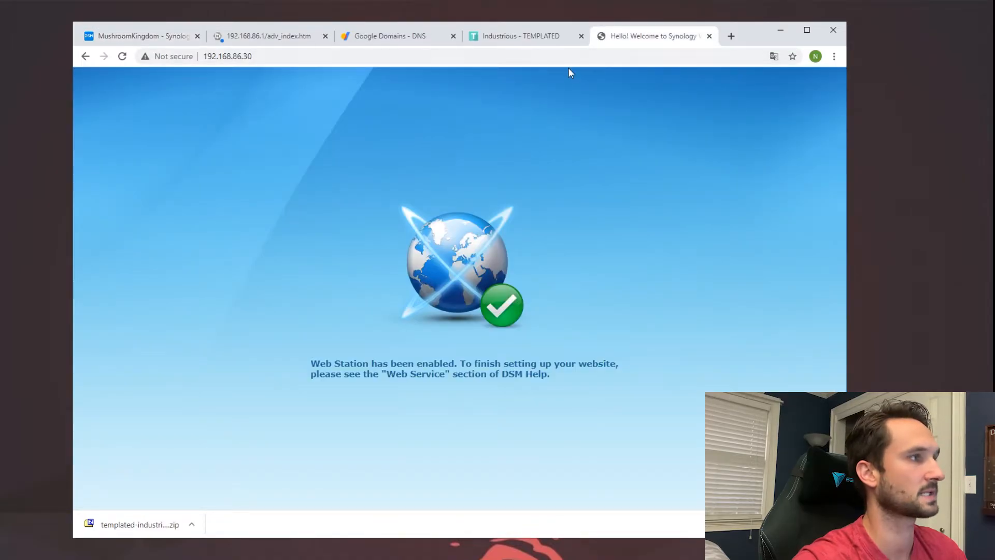
pyautogui.click(228, 56)
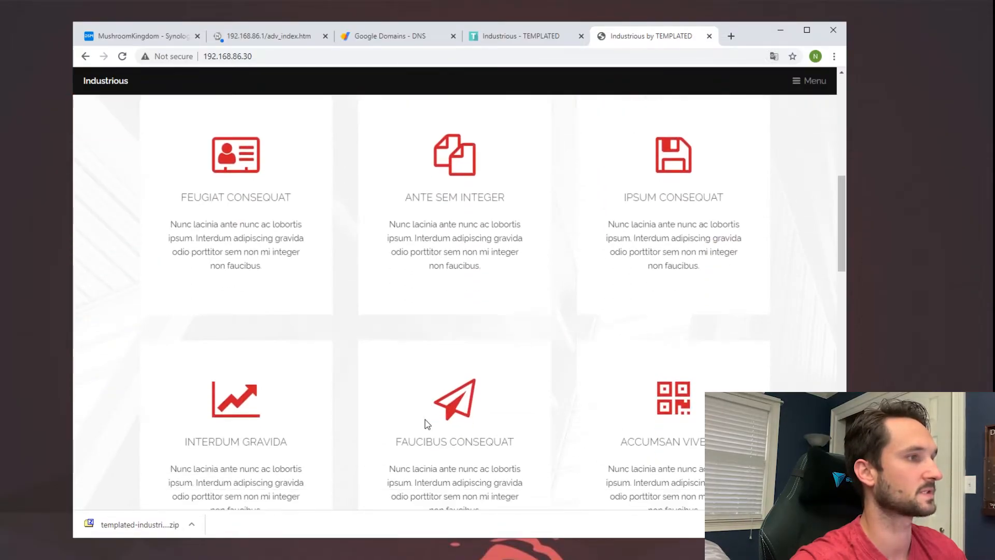
pyautogui.scroll(3)
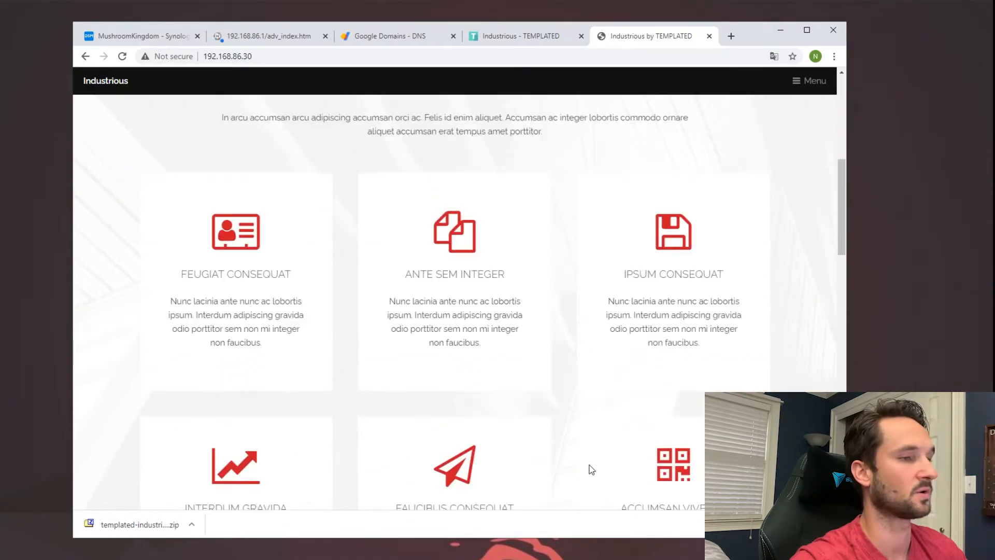
pyautogui.scroll(3)
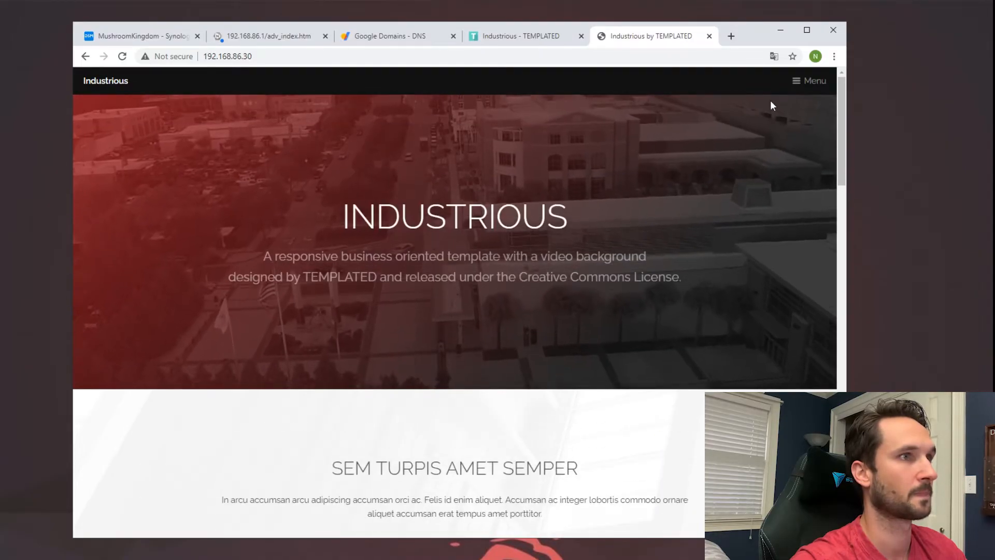
# Navigate to the template's Elements page and scroll through it to check rendering.
pyautogui.click(815, 80)
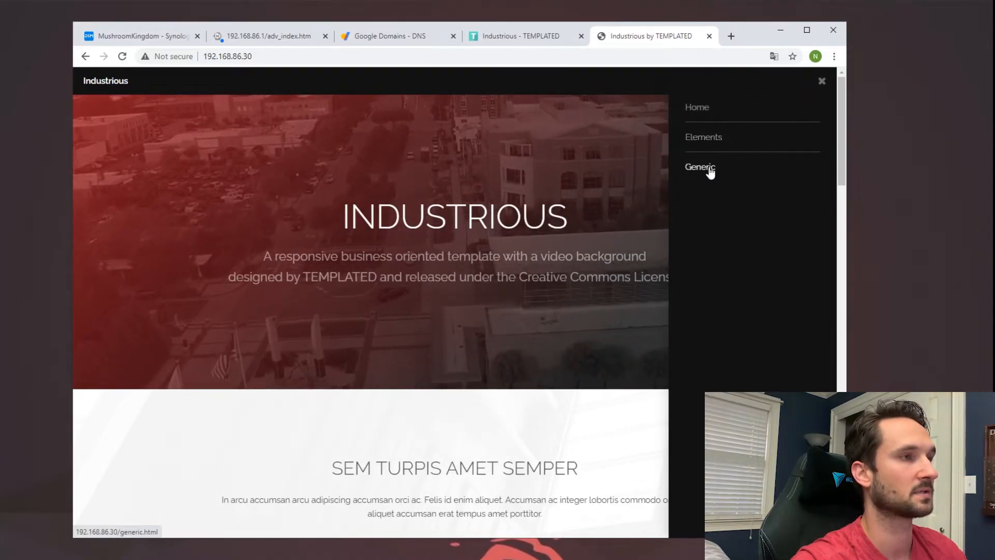
pyautogui.click(701, 167)
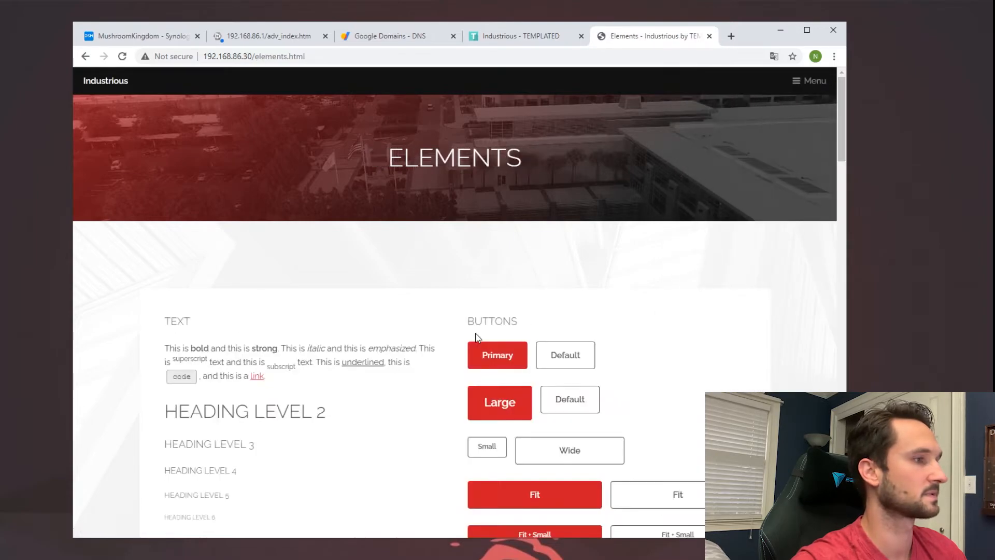
pyautogui.scroll(-3)
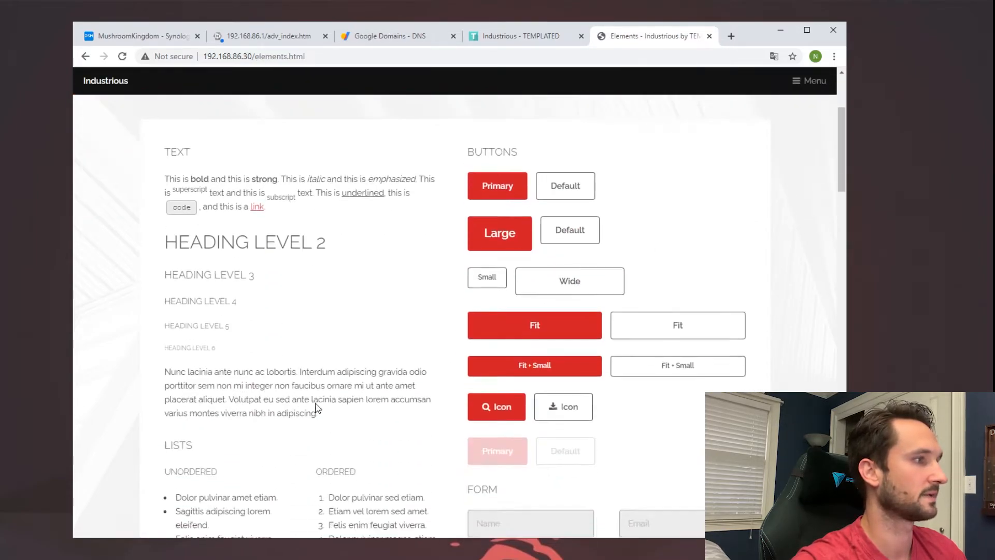
pyautogui.scroll(-3)
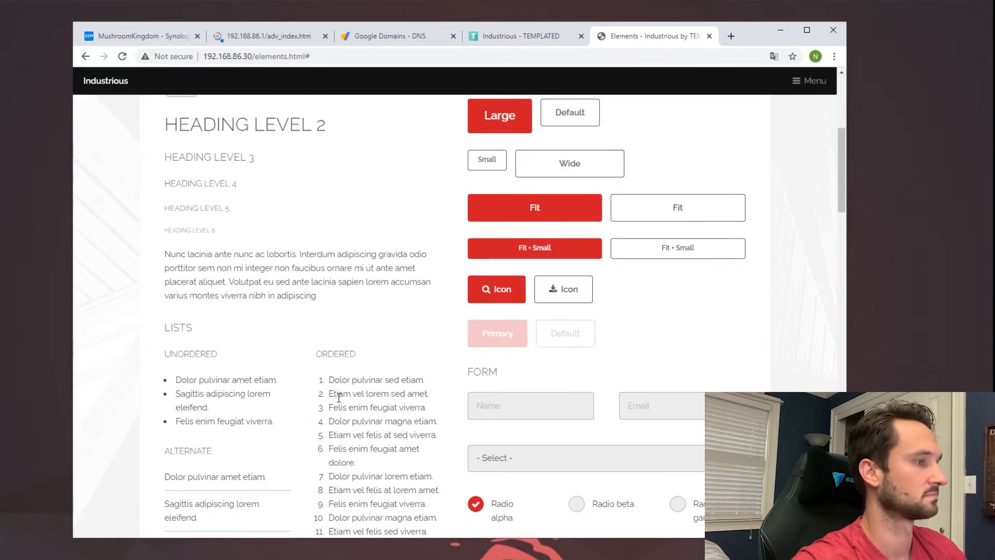
pyautogui.scroll(-3)
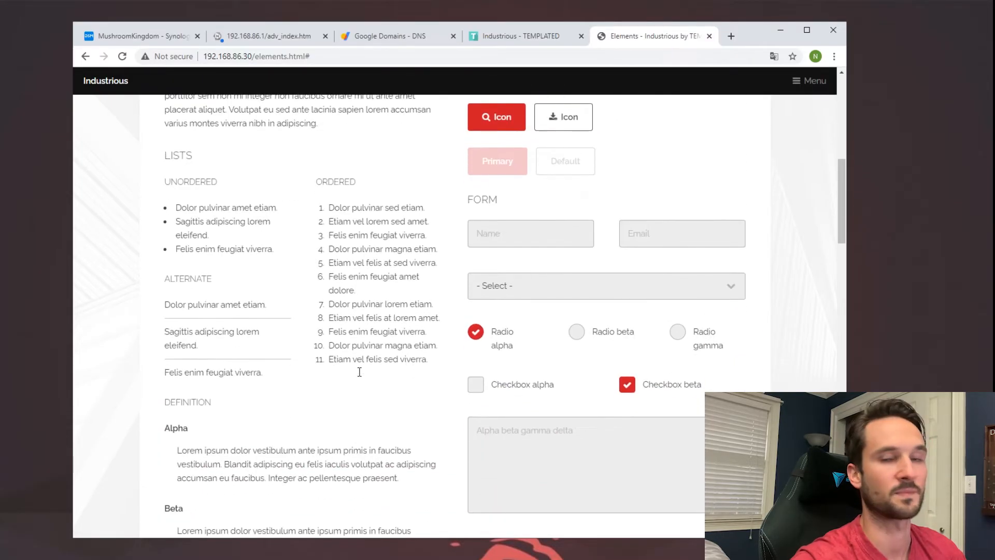
pyautogui.scroll(-3)
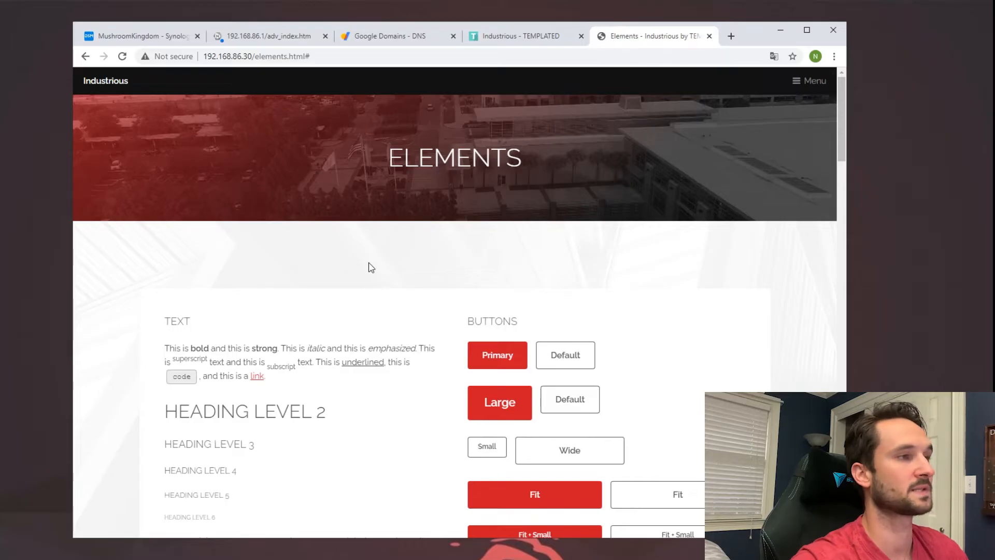
pyautogui.moveTo(343, 215)
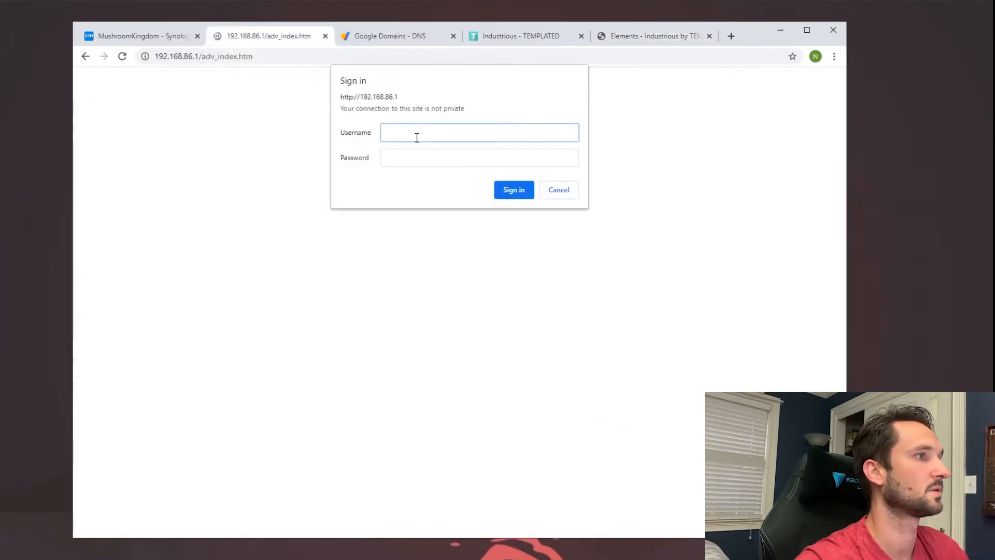
# Sign in as admin and add an HTTP port 80 forwarding rule to 192.168.86.30.
pyautogui.write('admin')
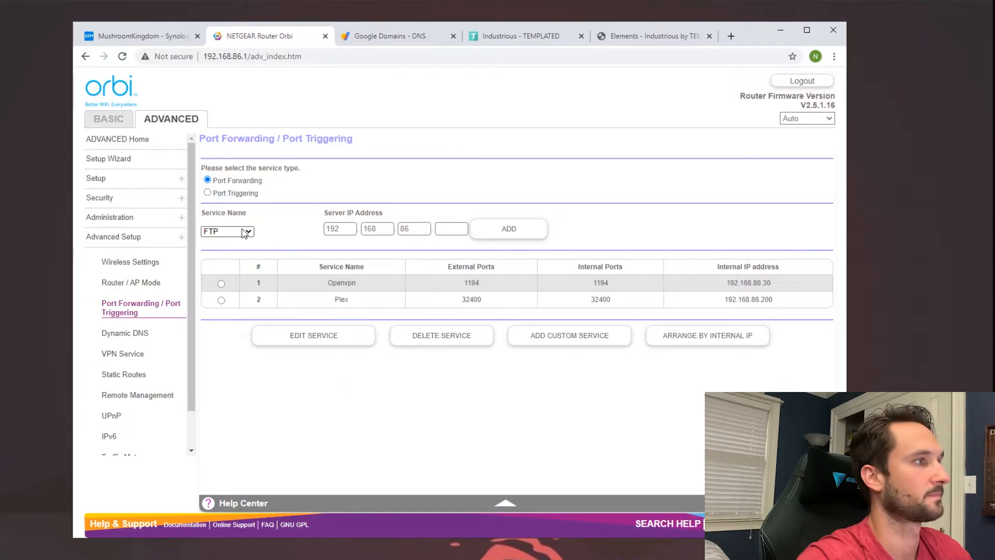
pyautogui.click(247, 232)
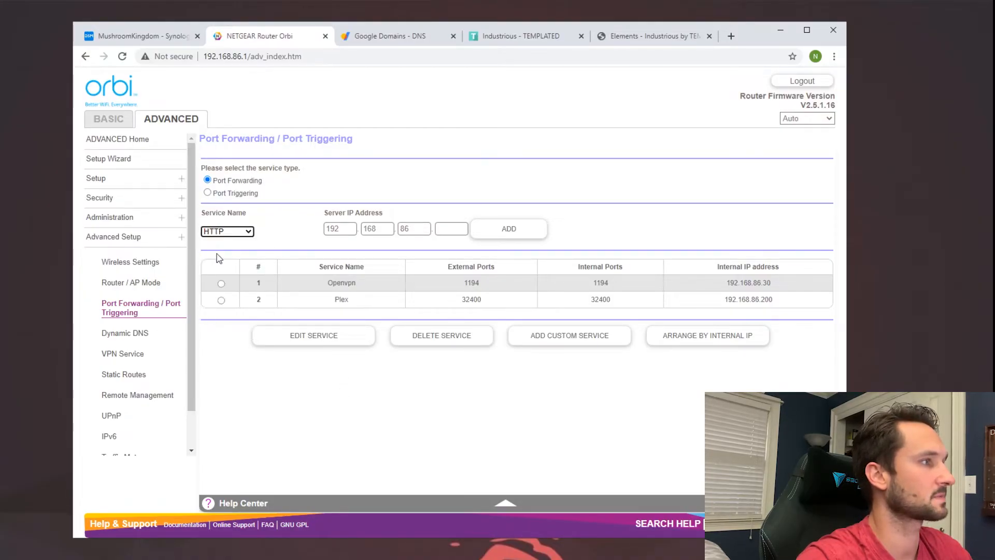
pyautogui.click(452, 228)
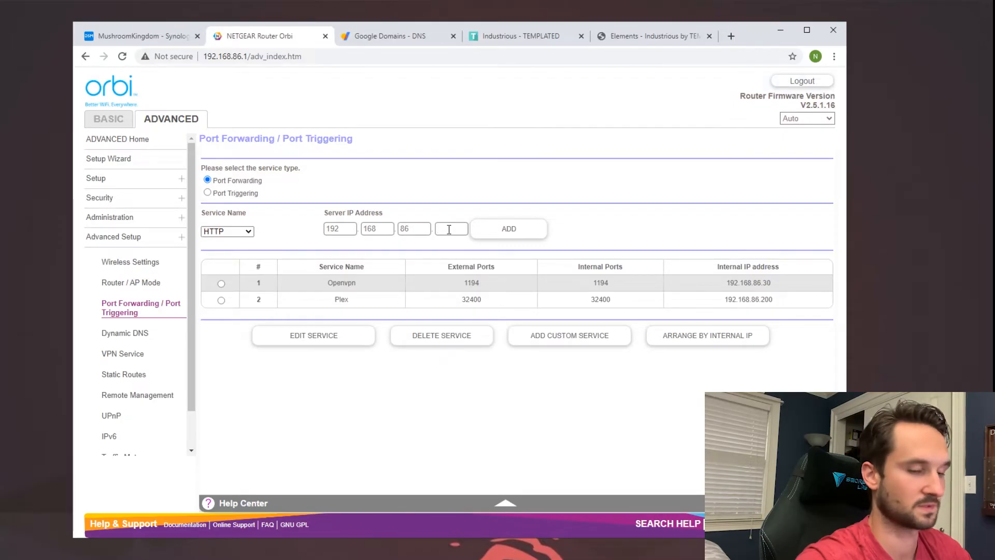
pyautogui.write('30')
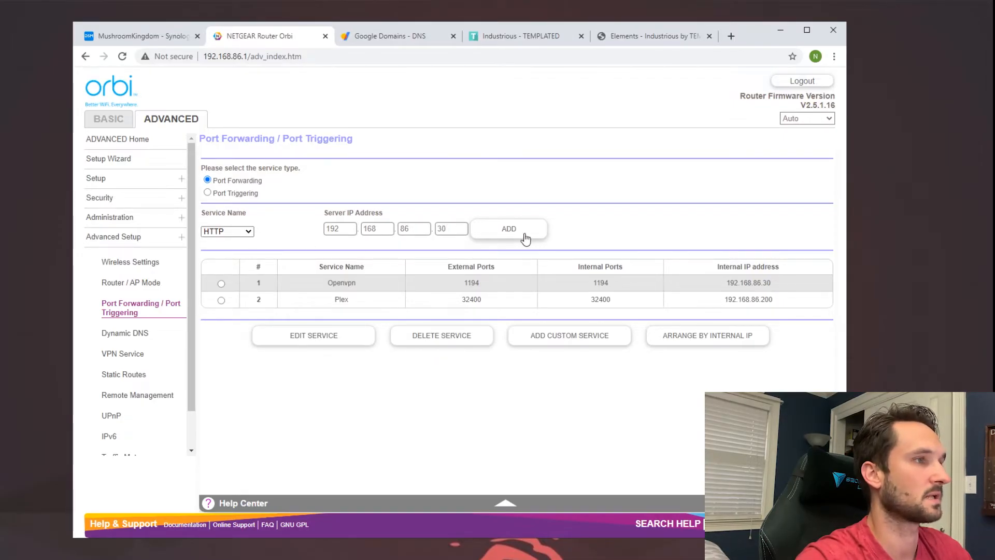
pyautogui.click(508, 228)
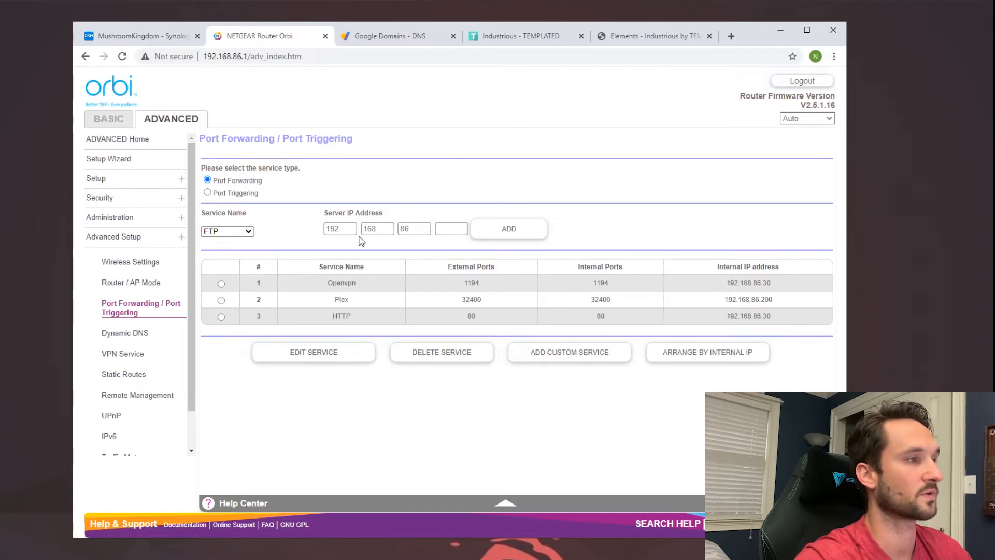
# Look at the custom service form and attached devices list, then discard the form.
pyautogui.click(226, 231)
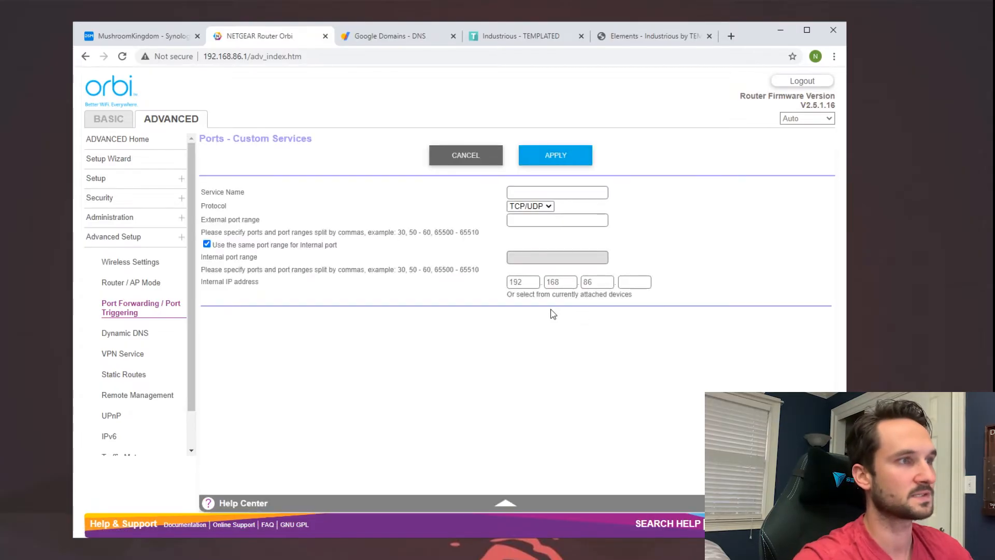
pyautogui.click(568, 295)
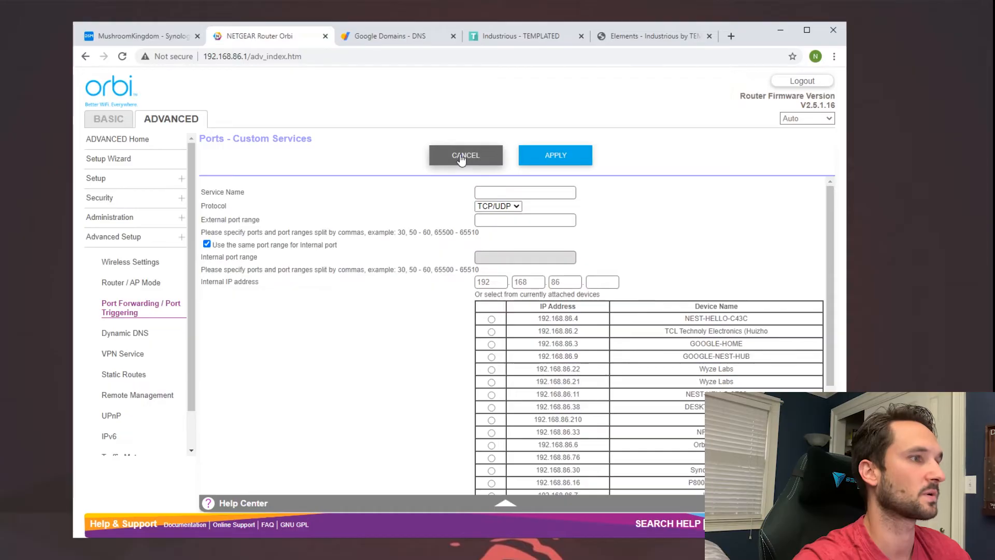
pyautogui.click(466, 155)
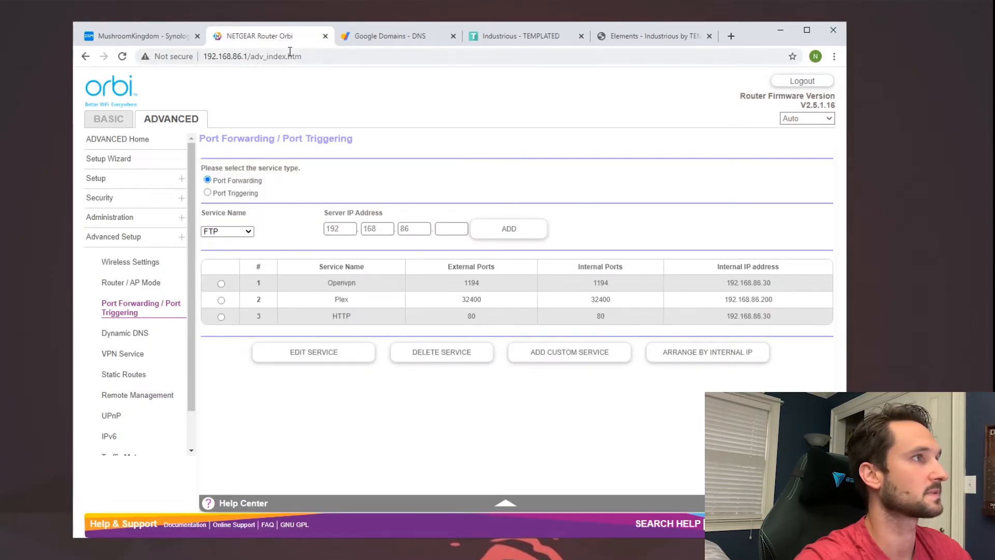
pyautogui.moveTo(378, 38)
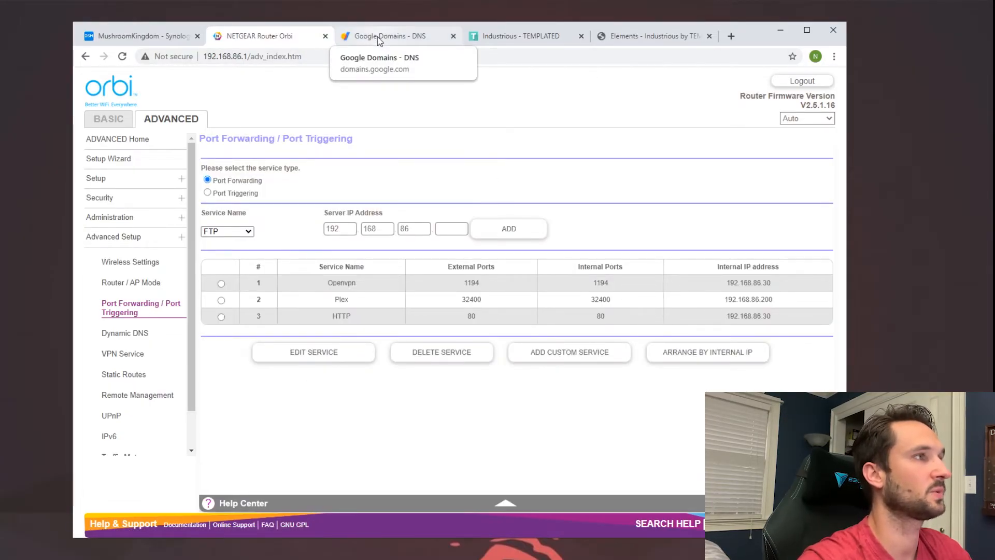
# Start a custom A record for host 'site' in techcoreduo.com DNS with its TTL and IPv4 fields.
pyautogui.click(394, 35)
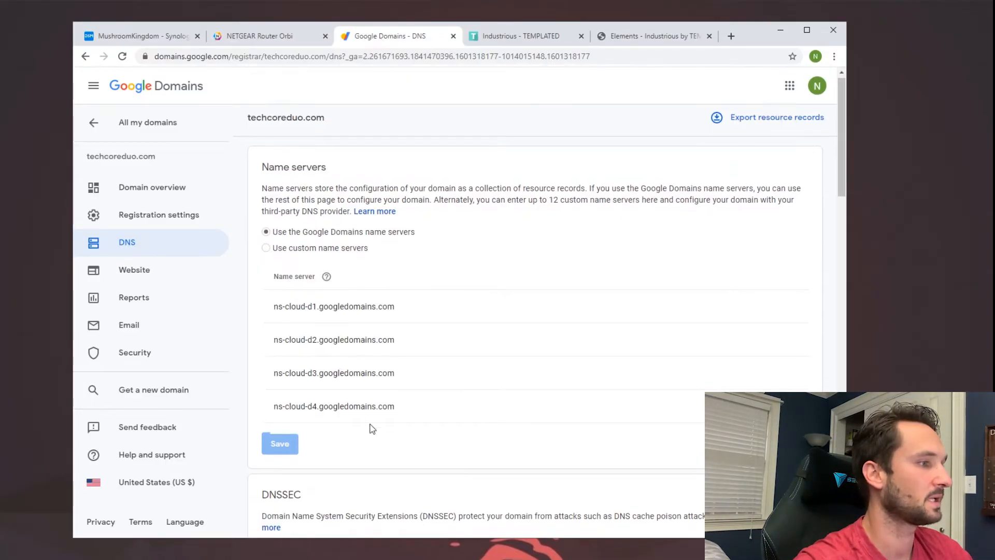
pyautogui.scroll(-3)
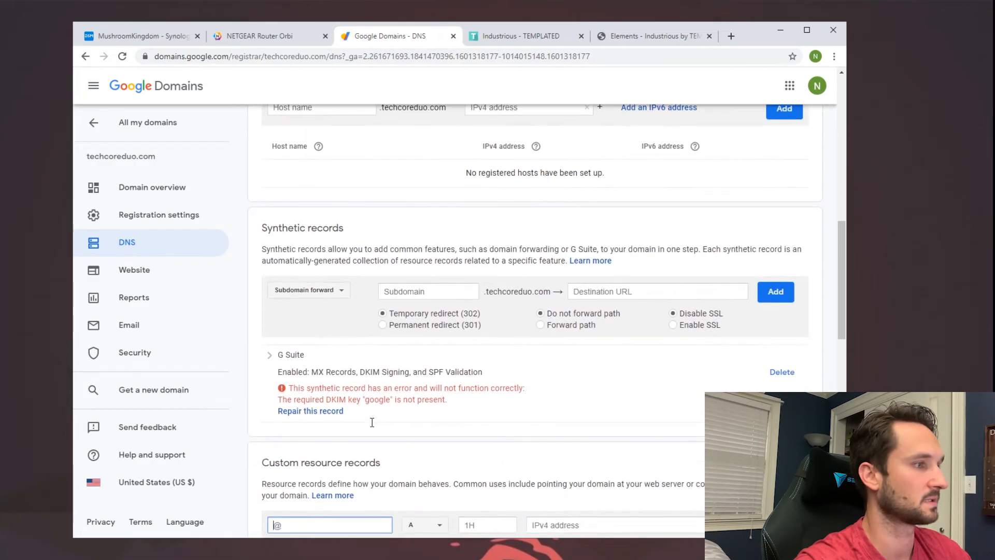
pyautogui.scroll(-3)
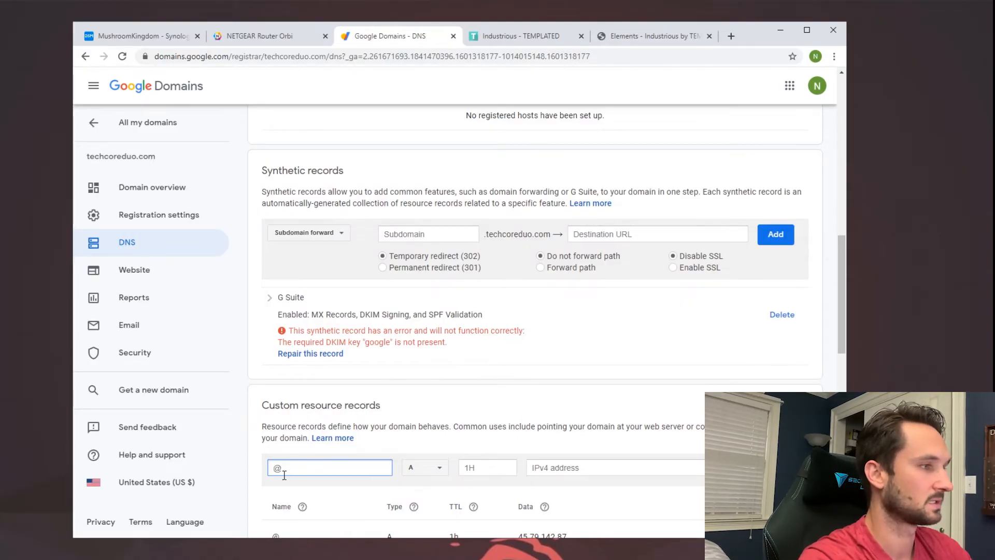
pyautogui.write('sit')
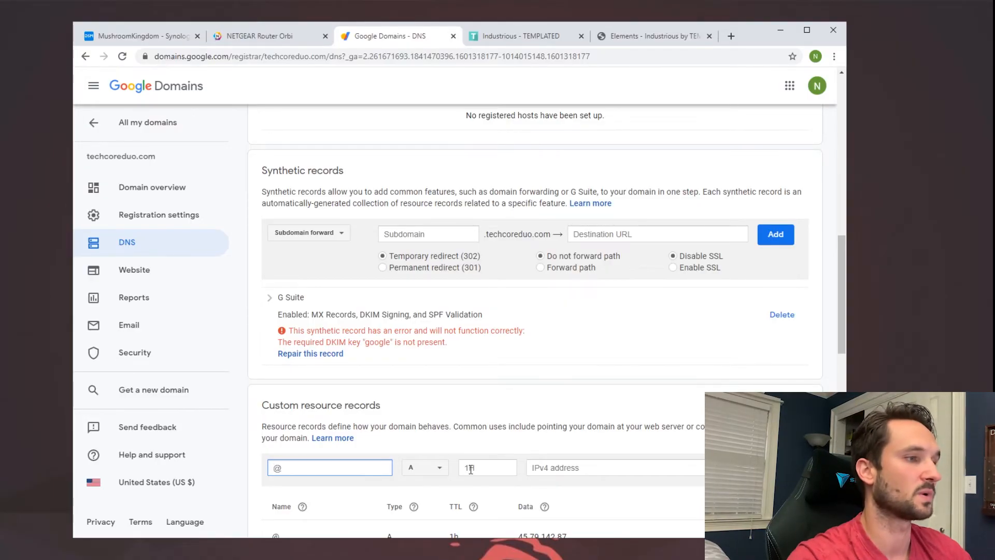
pyautogui.click(603, 467)
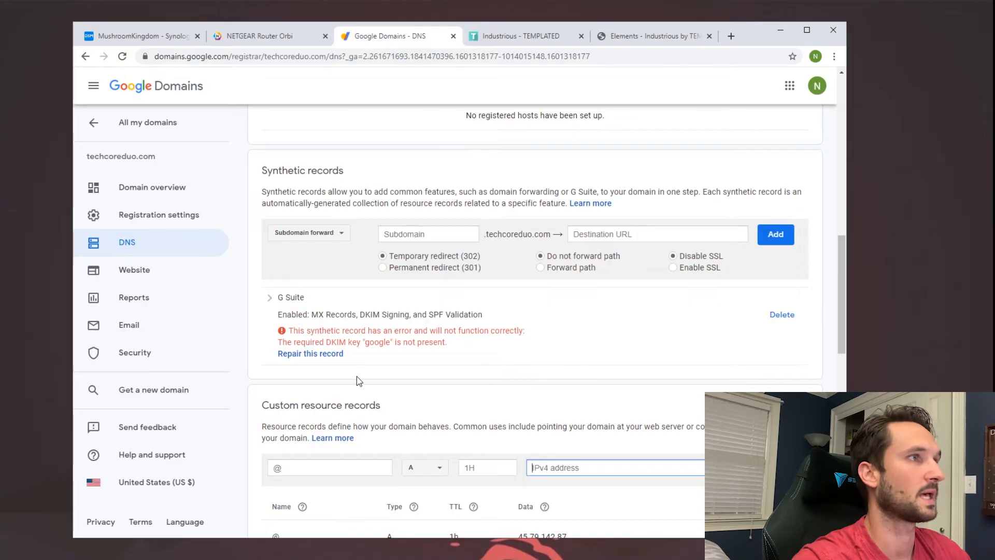
pyautogui.click(731, 35)
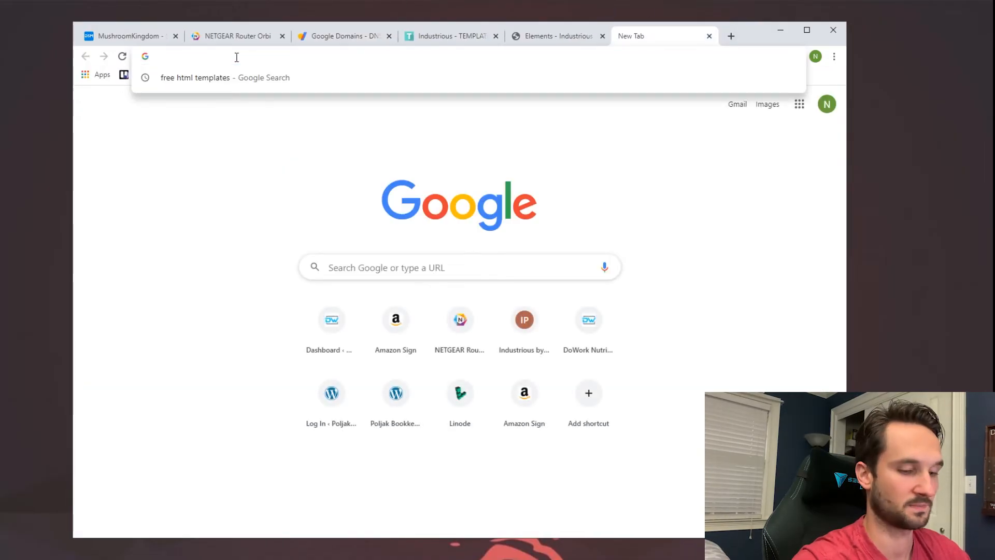
# Load site.techcoreduo.com and scroll through the Industrious template served there.
pyautogui.write('site.techopreduo.com')
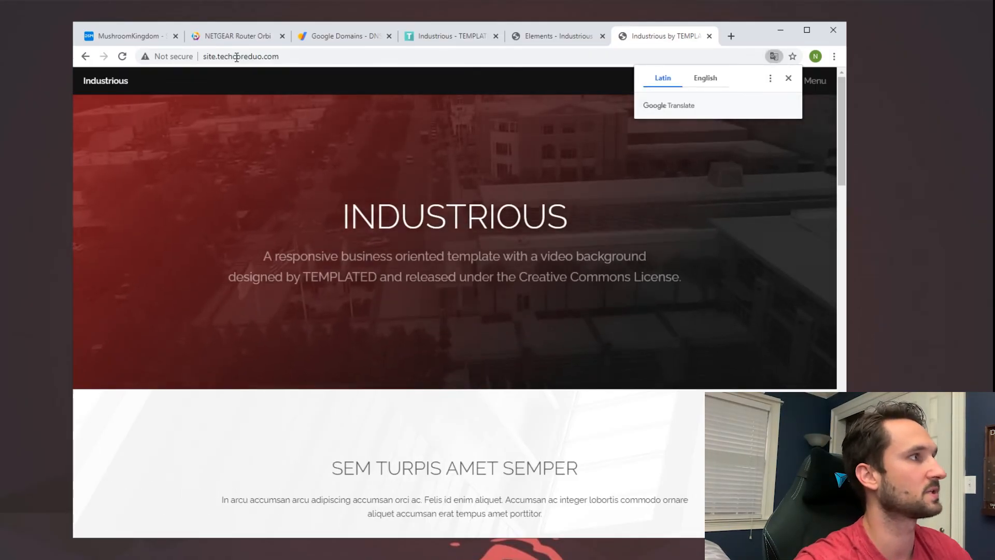
pyautogui.moveTo(168, 66)
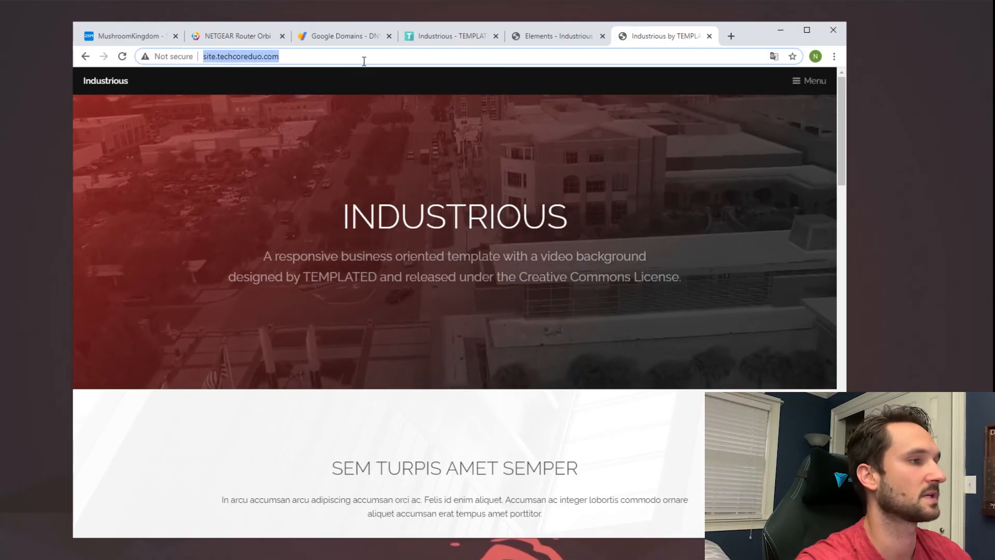
pyautogui.scroll(-3)
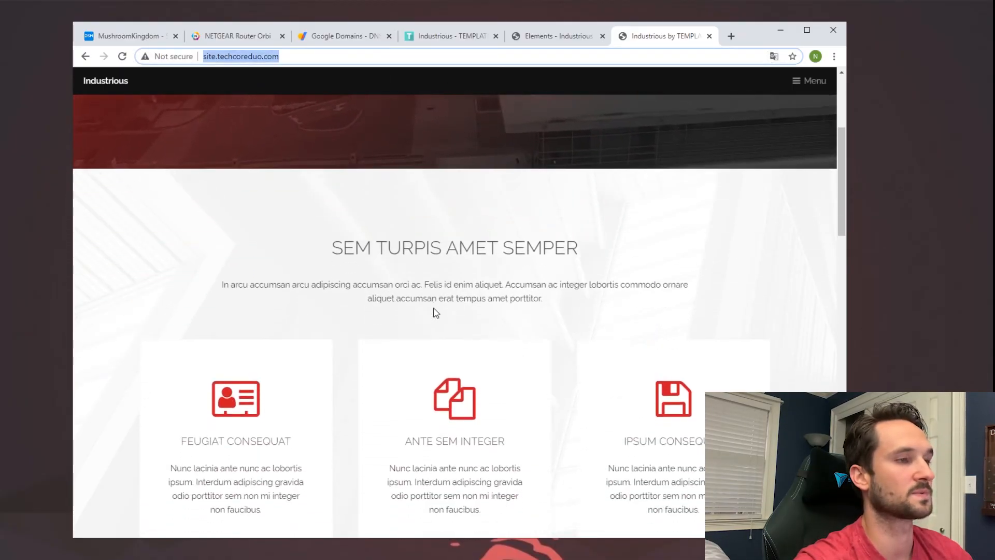
pyautogui.scroll(-3)
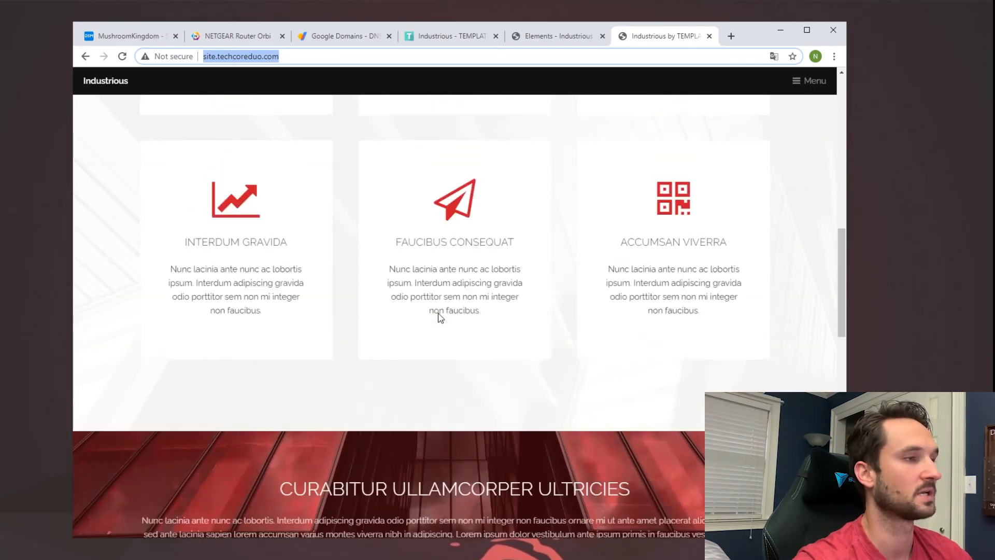
pyautogui.scroll(3)
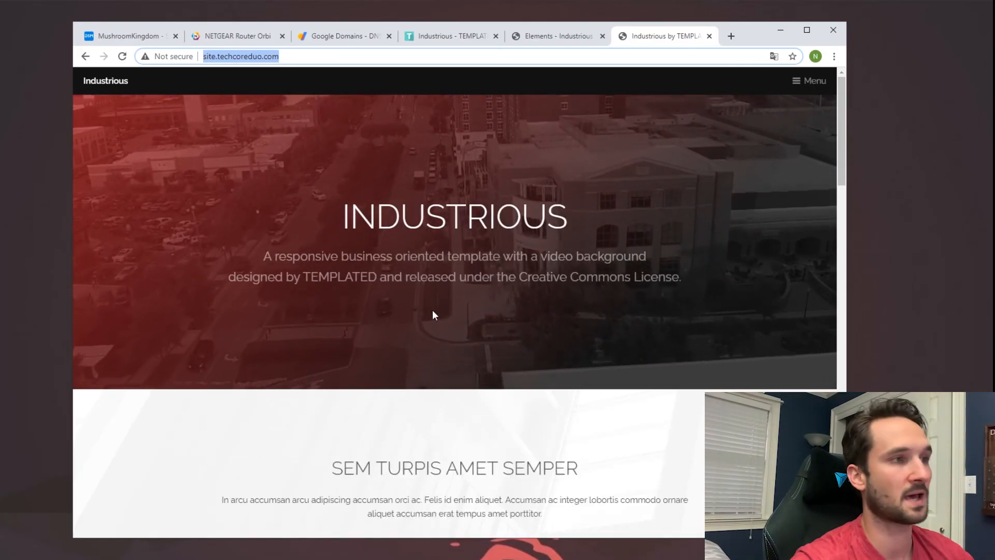